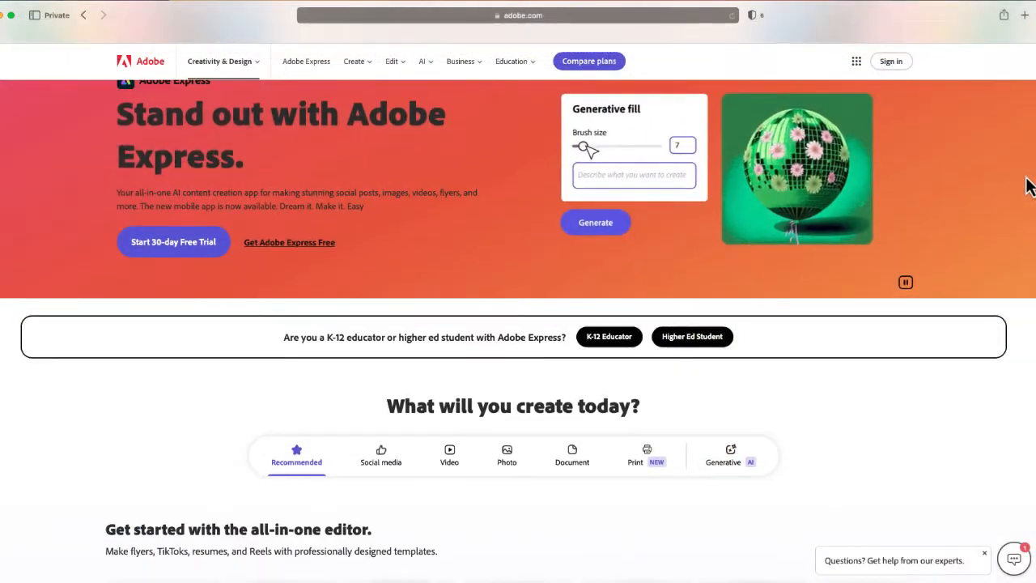
Step: Scroll down the home page to the Suggested Quick actions row showing Animate from audio
scroll(down, 3)
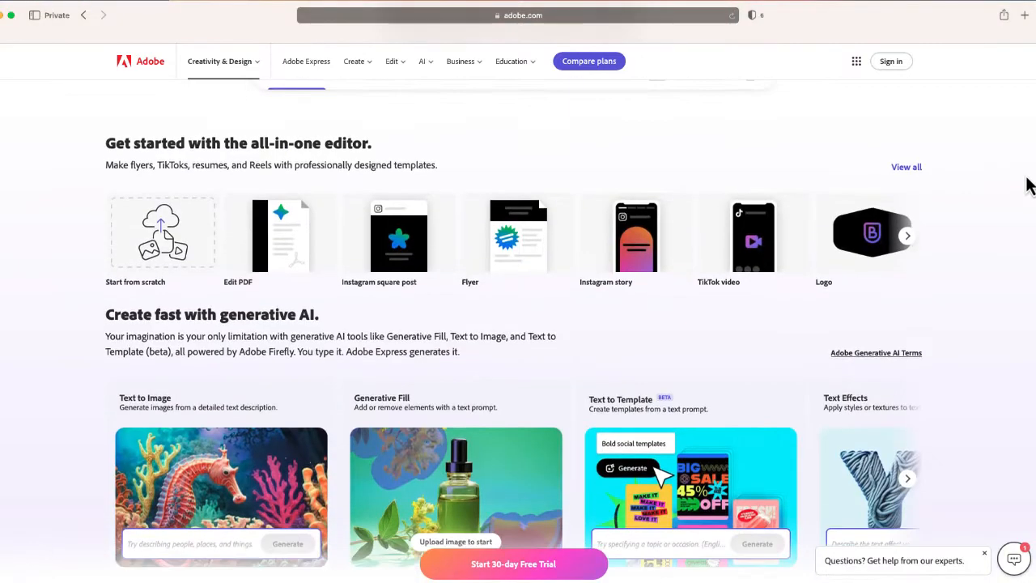
scroll(down, 3)
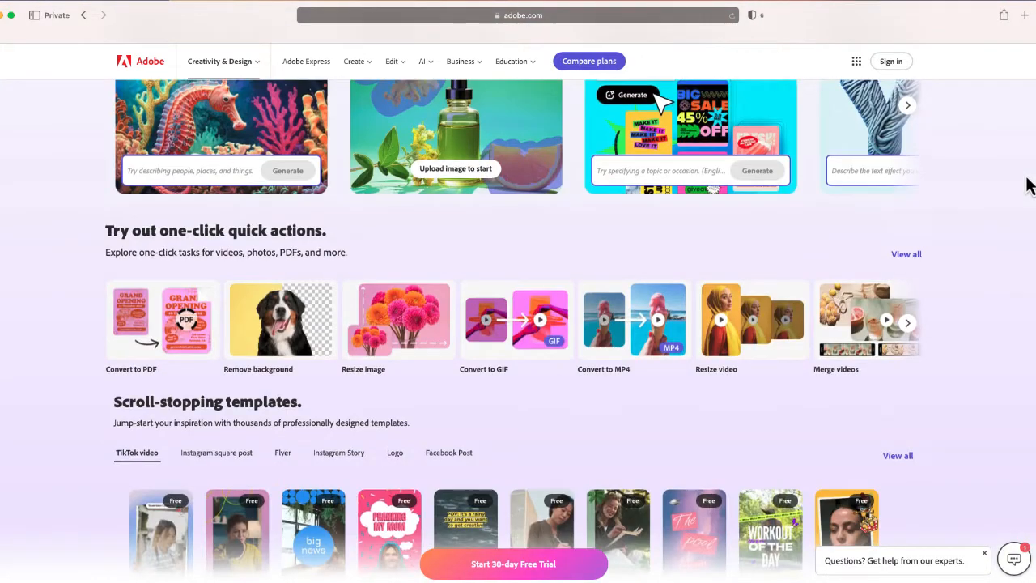
scroll(down, 3)
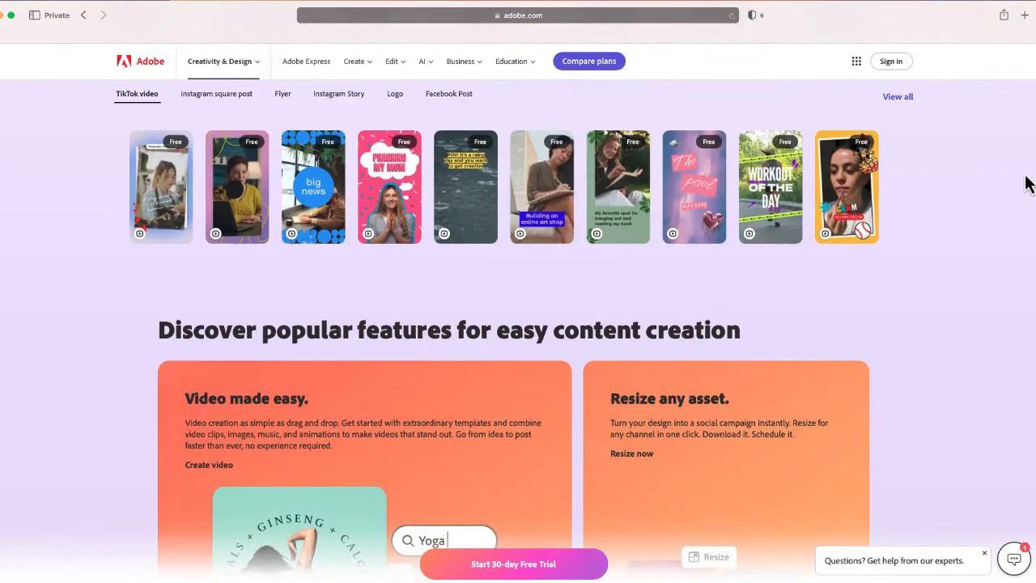
scroll(down, 3)
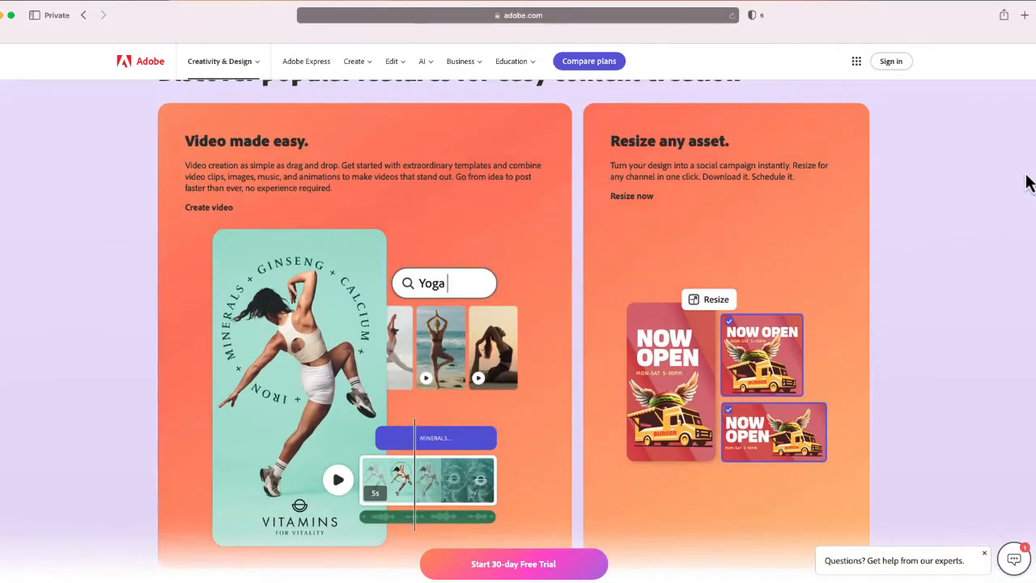
scroll(down, 3)
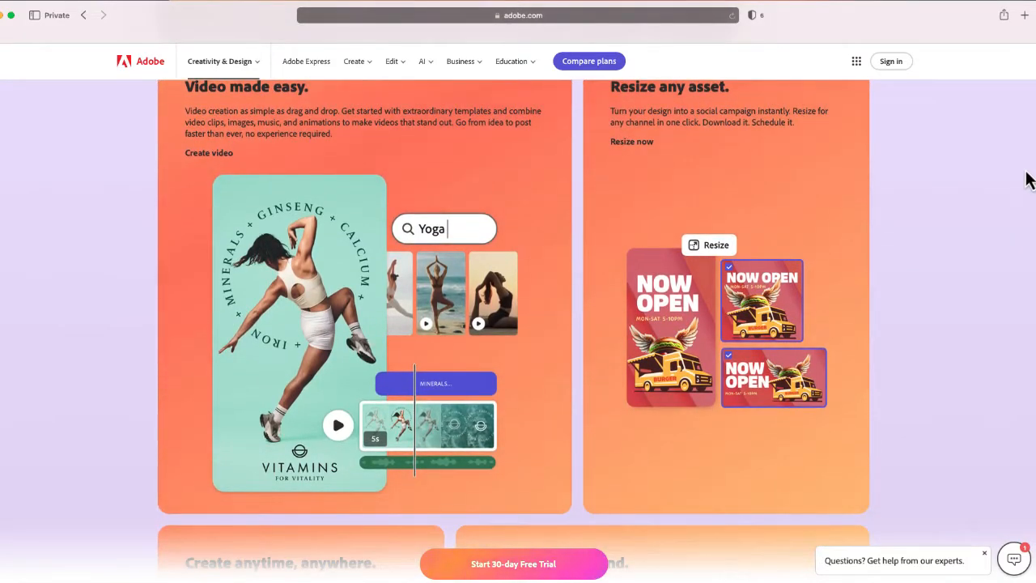
scroll(down, 3)
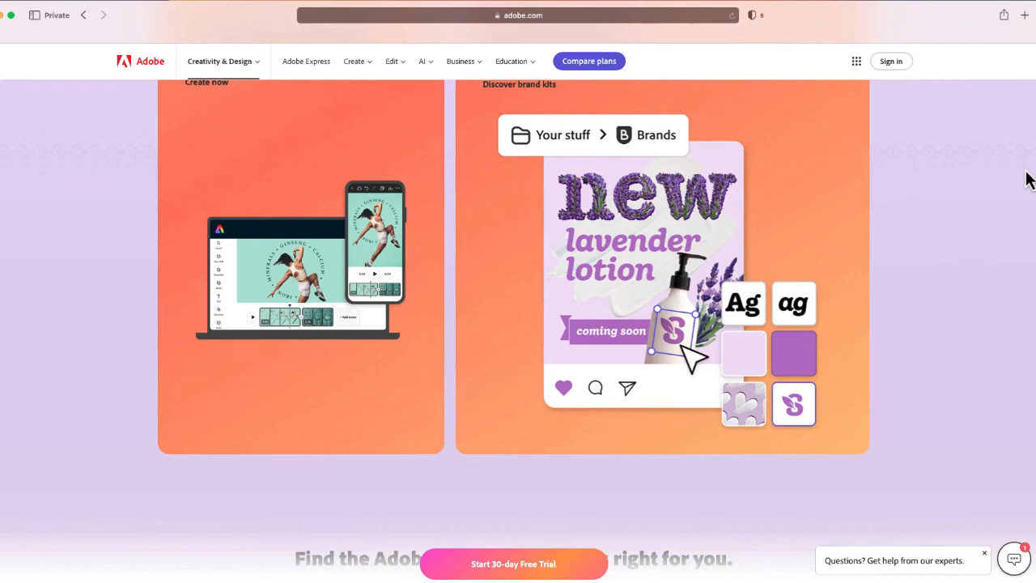
scroll(up, 3)
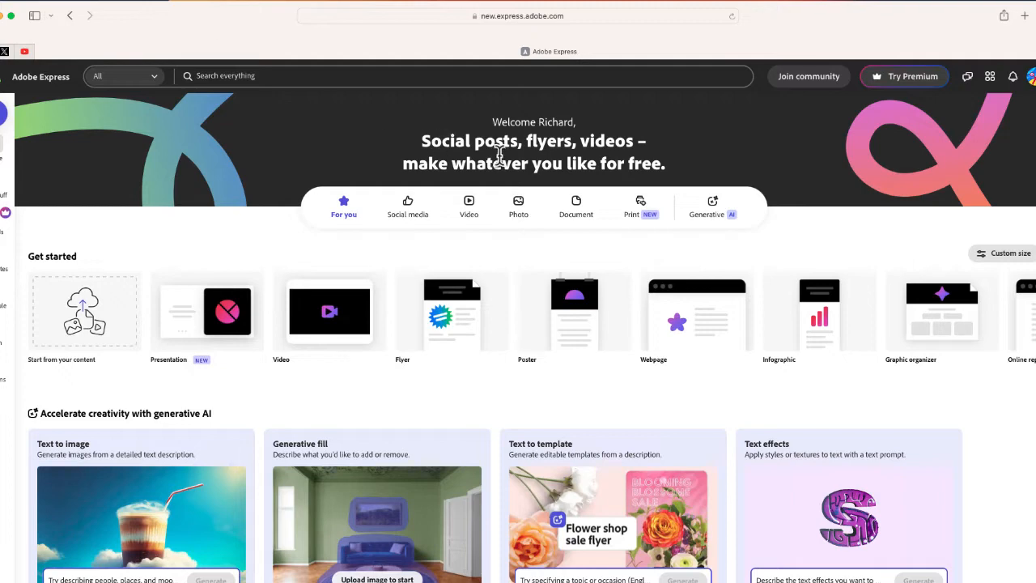
scroll(down, 3)
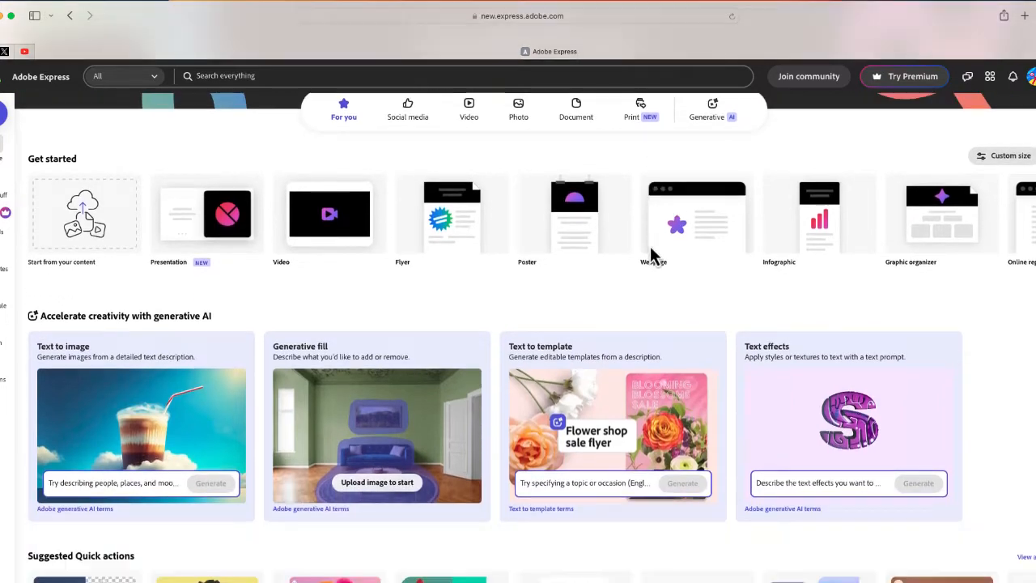
scroll(down, 3)
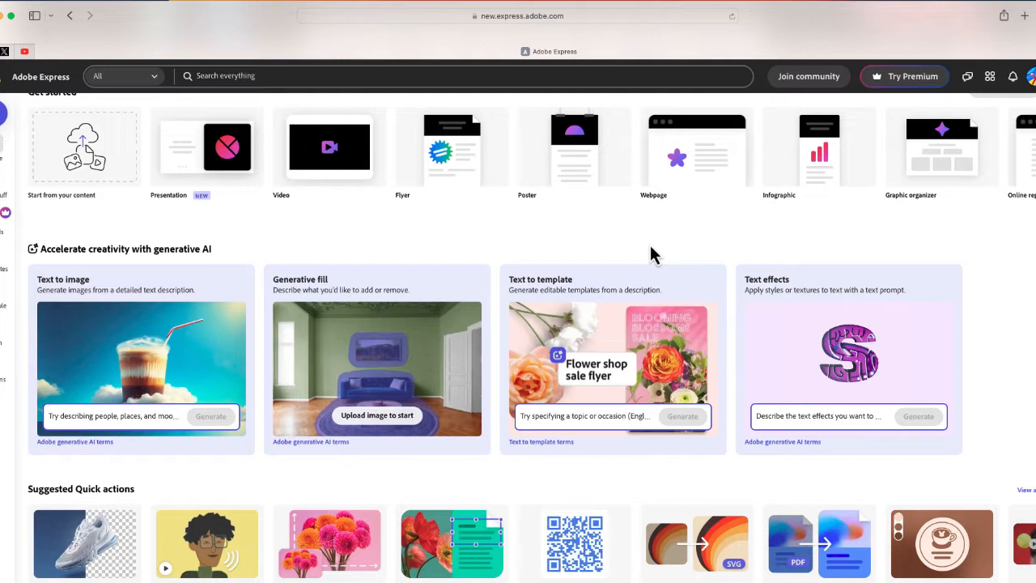
scroll(down, 3)
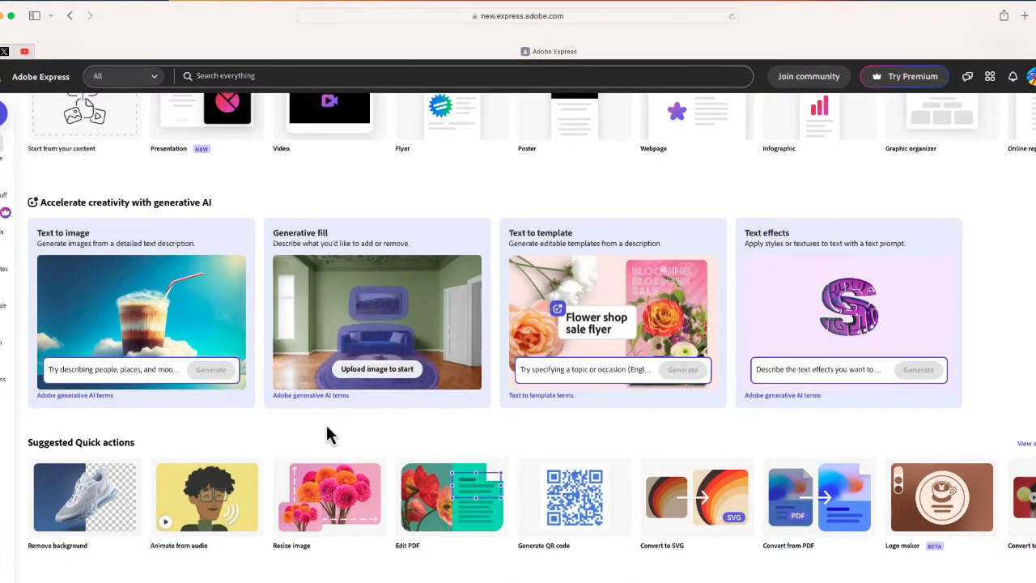
mouse_move(206, 497)
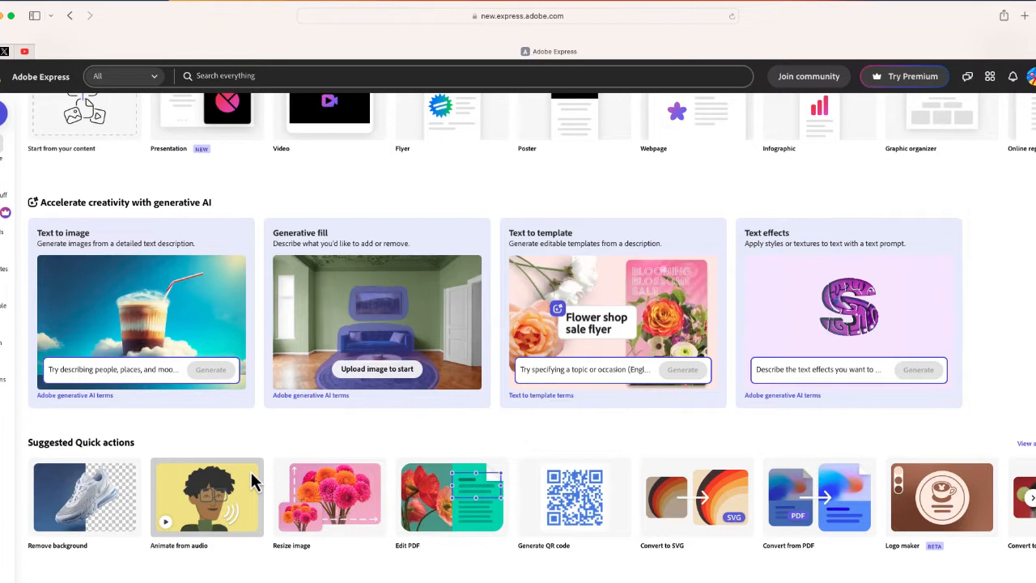
mouse_move(247, 498)
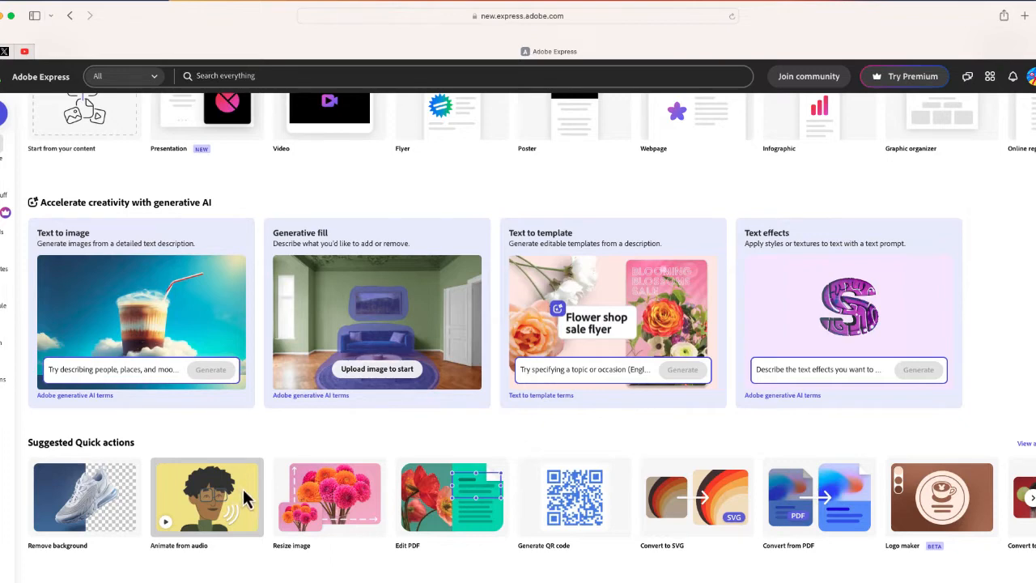
Step: Open Animate from audio and preview characters such as Baby Mateo
click(207, 497)
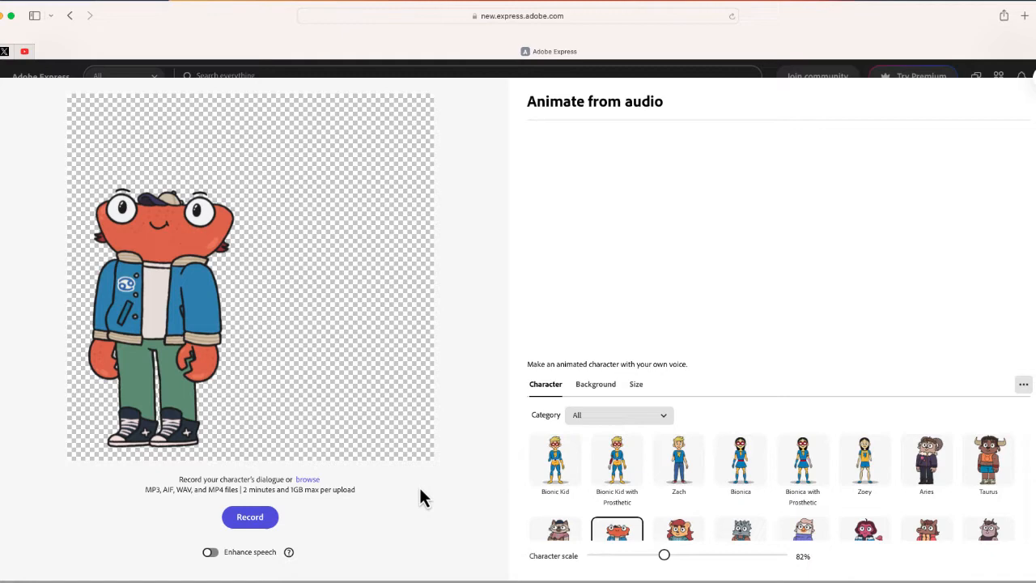
mouse_move(598, 477)
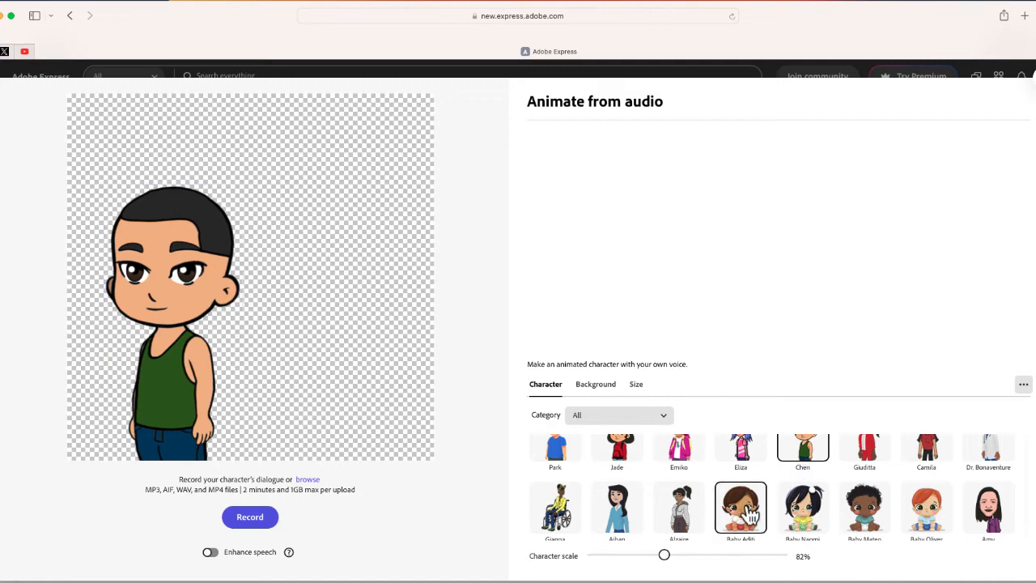
click(864, 508)
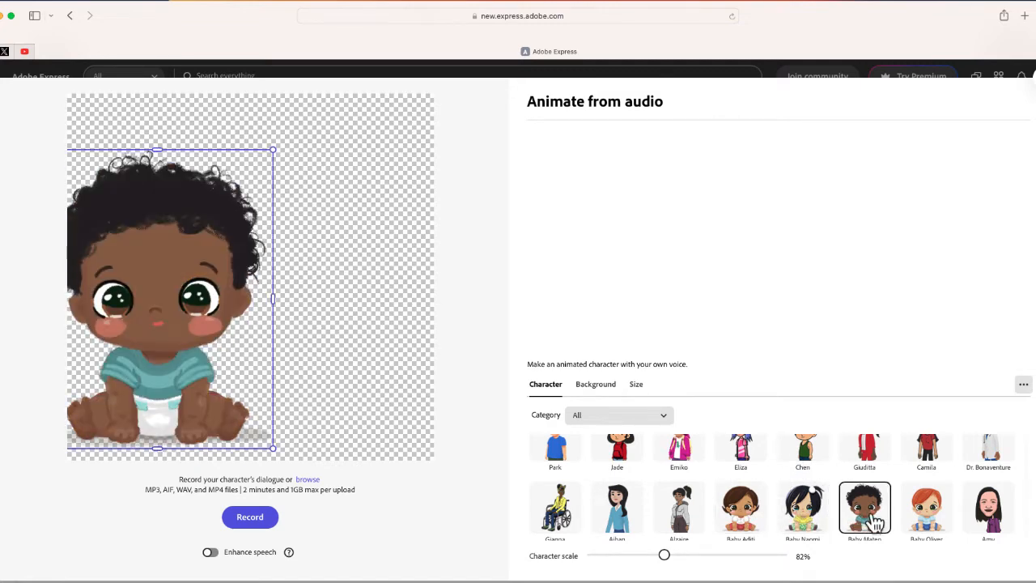
click(864, 505)
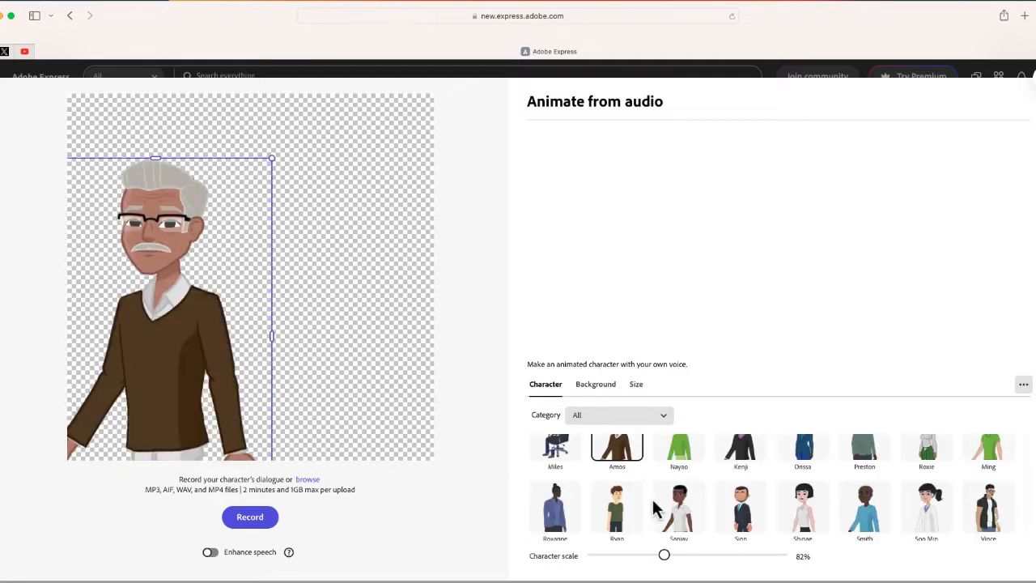
scroll(down, 3)
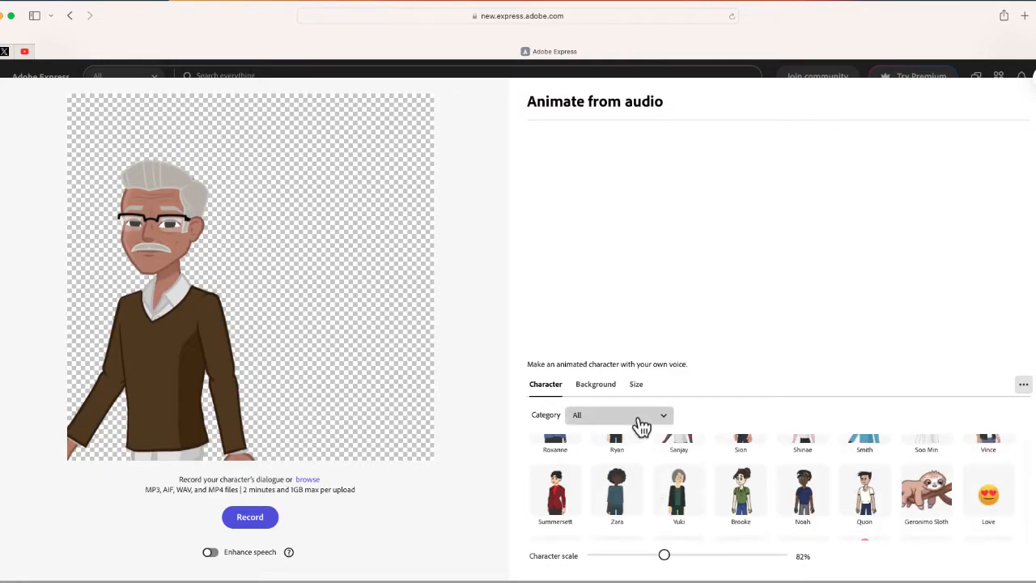
Step: Browse character categories, preview Rizzini, then place Toast from the Food category
click(619, 415)
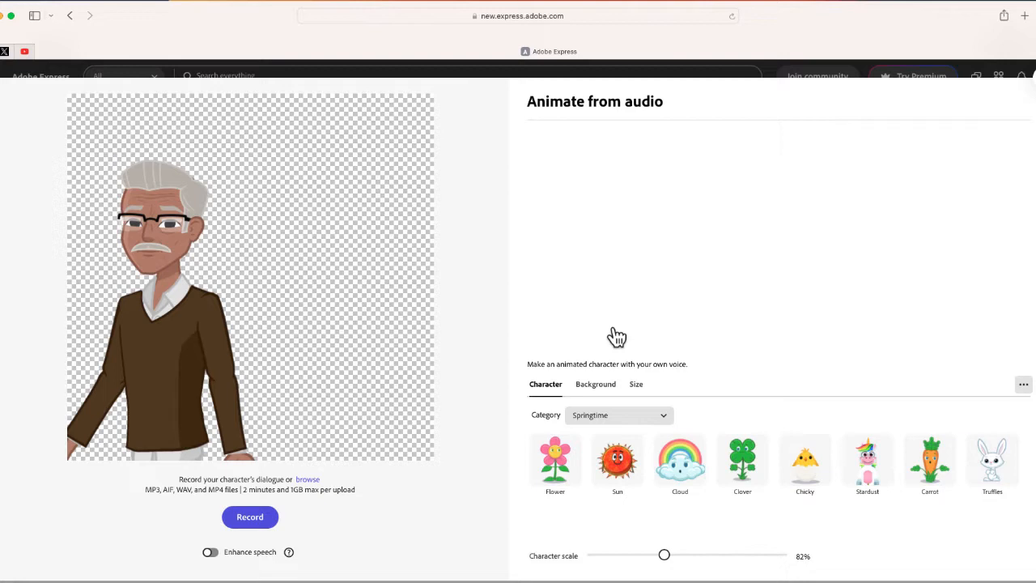
click(619, 415)
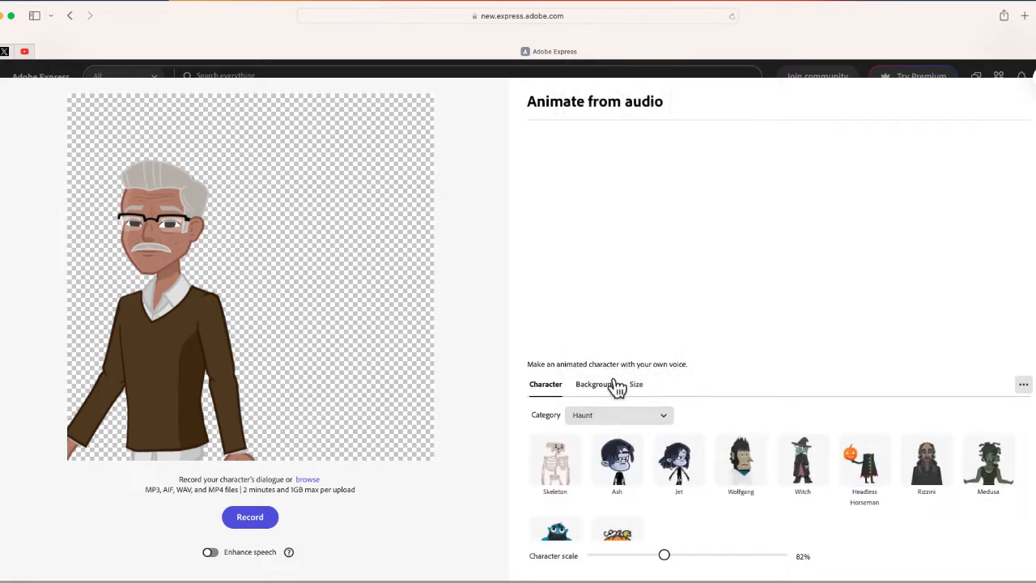
click(678, 460)
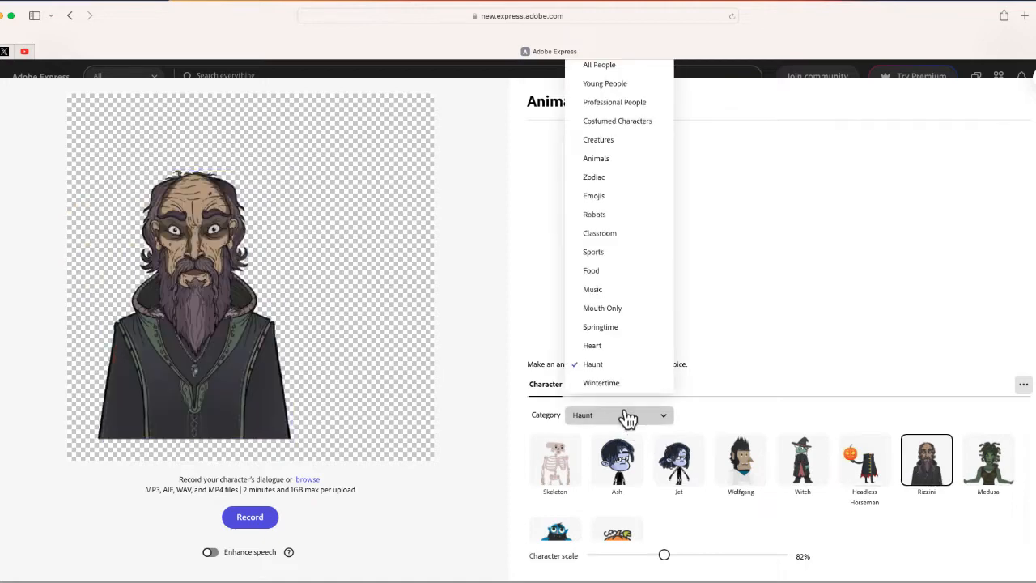
click(600, 234)
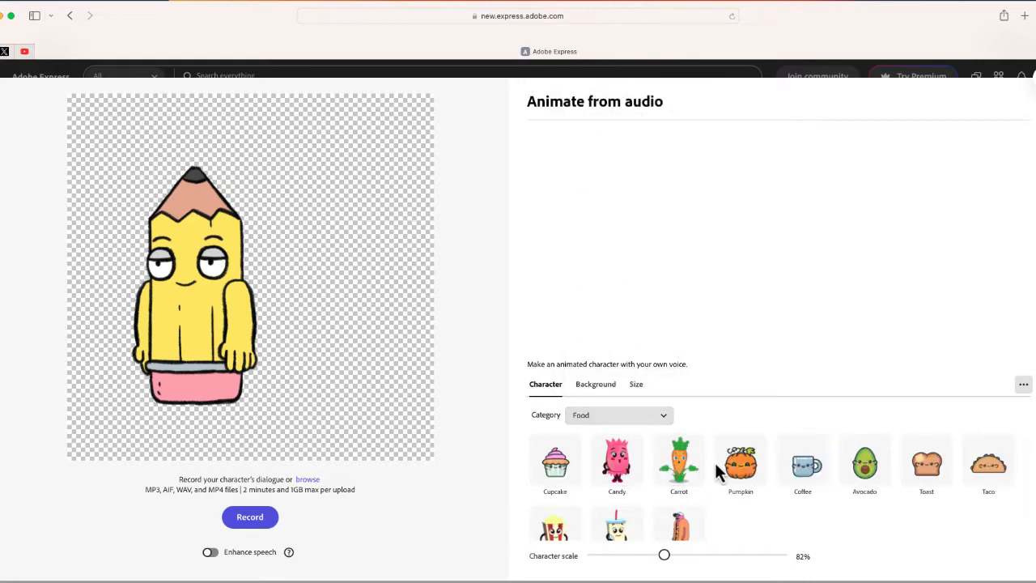
click(925, 462)
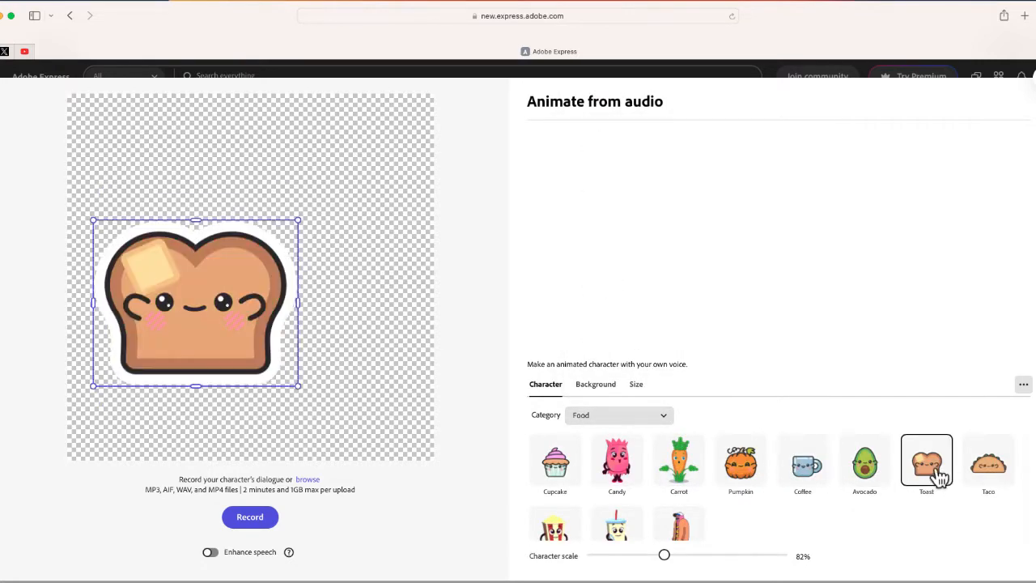
click(619, 415)
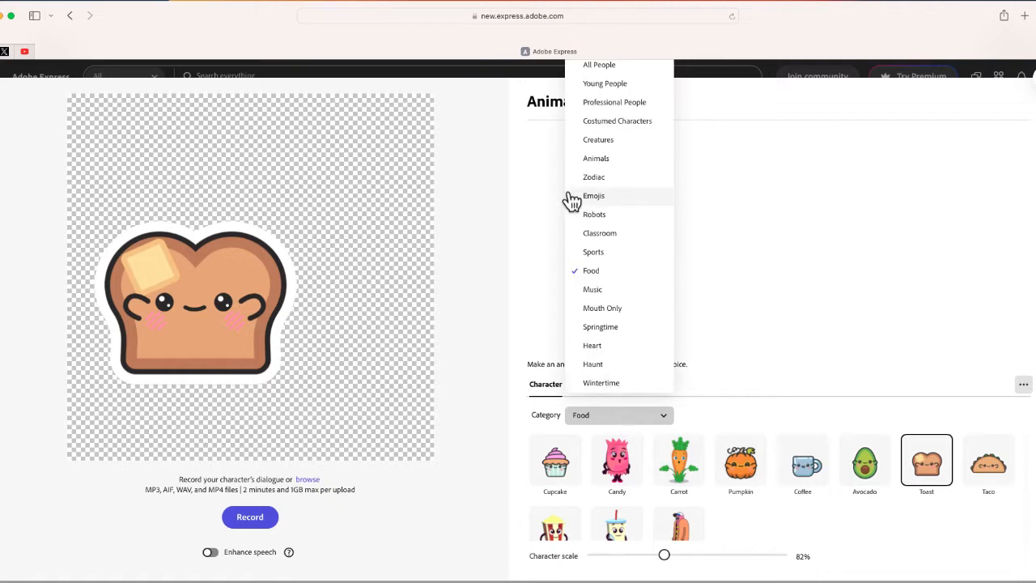
Step: Switch to the Animals category and choose the Waddles penguin character
click(596, 158)
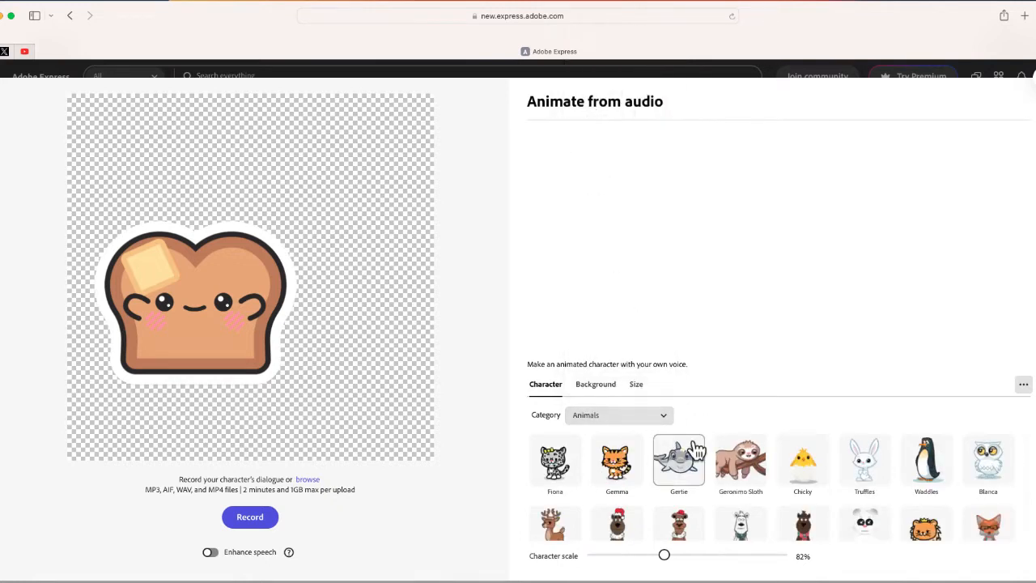
scroll(down, 3)
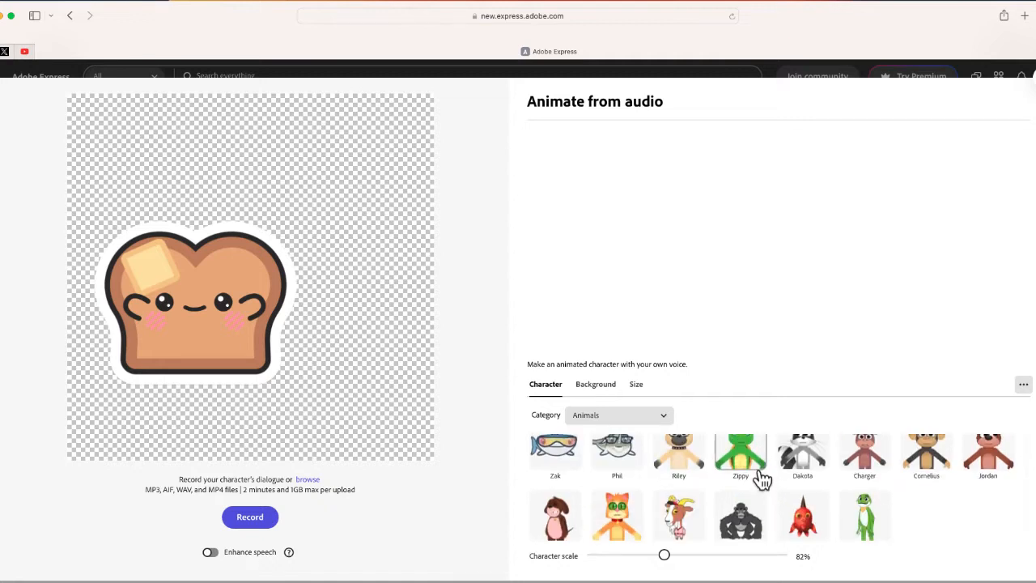
scroll(down, 3)
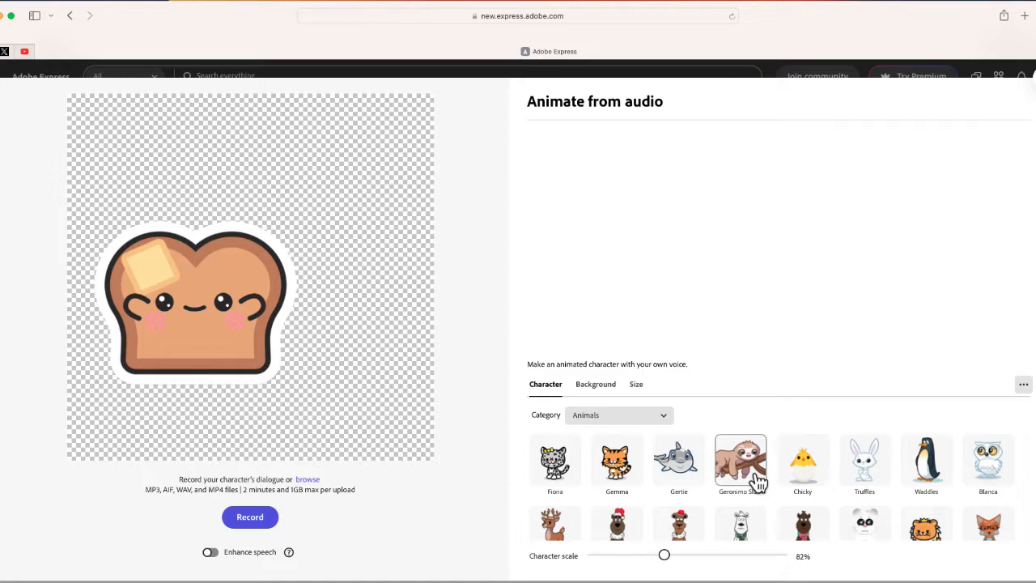
click(926, 459)
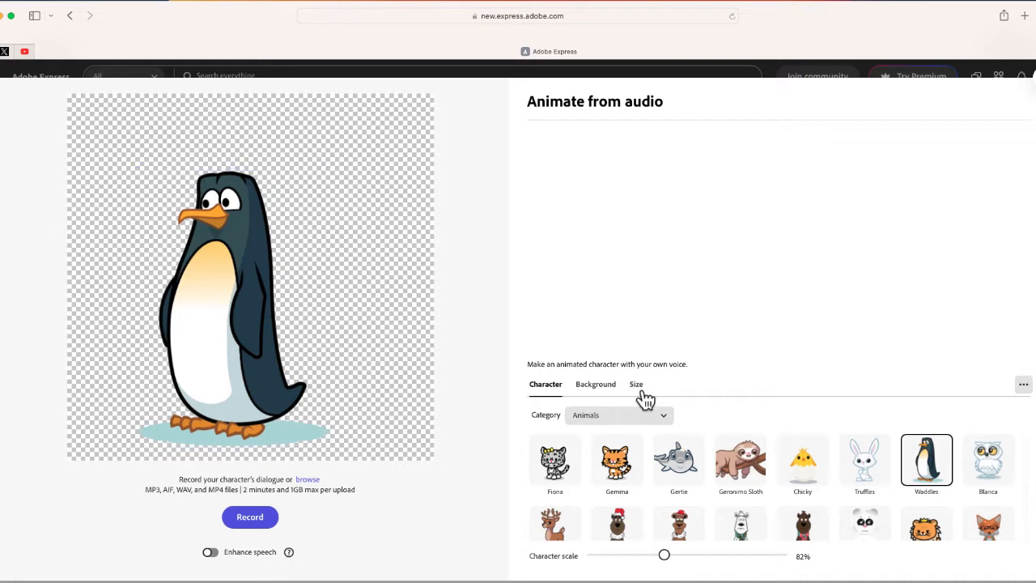
Step: Show the Size options, keeping Instagram Square 1080 × 1080
click(636, 383)
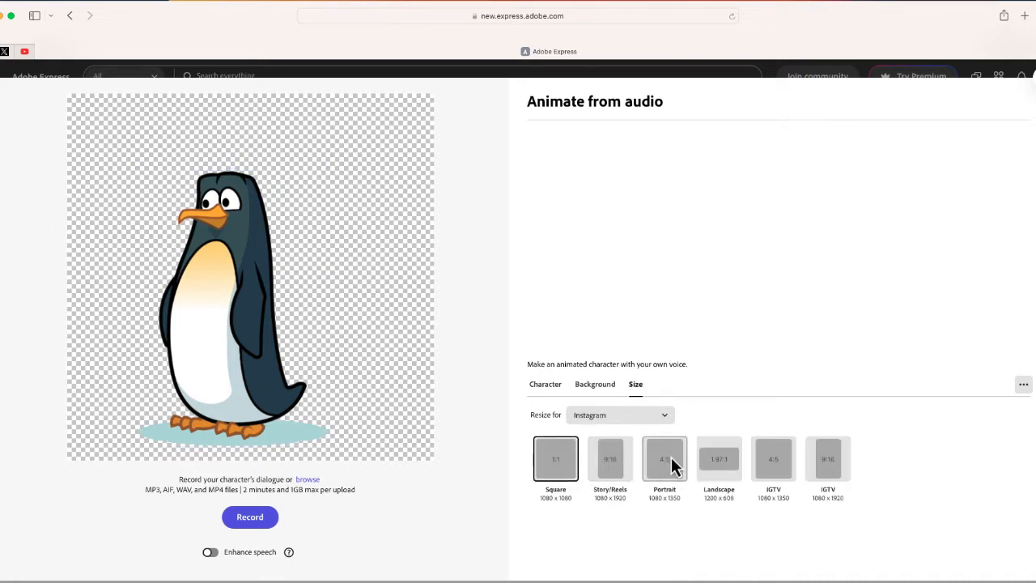
mouse_move(809, 490)
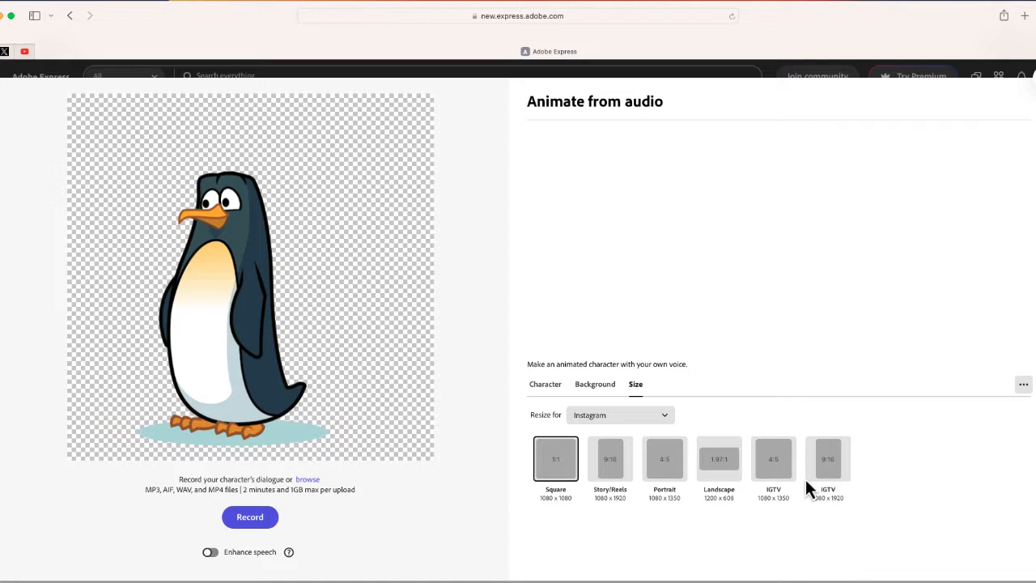
mouse_move(718, 458)
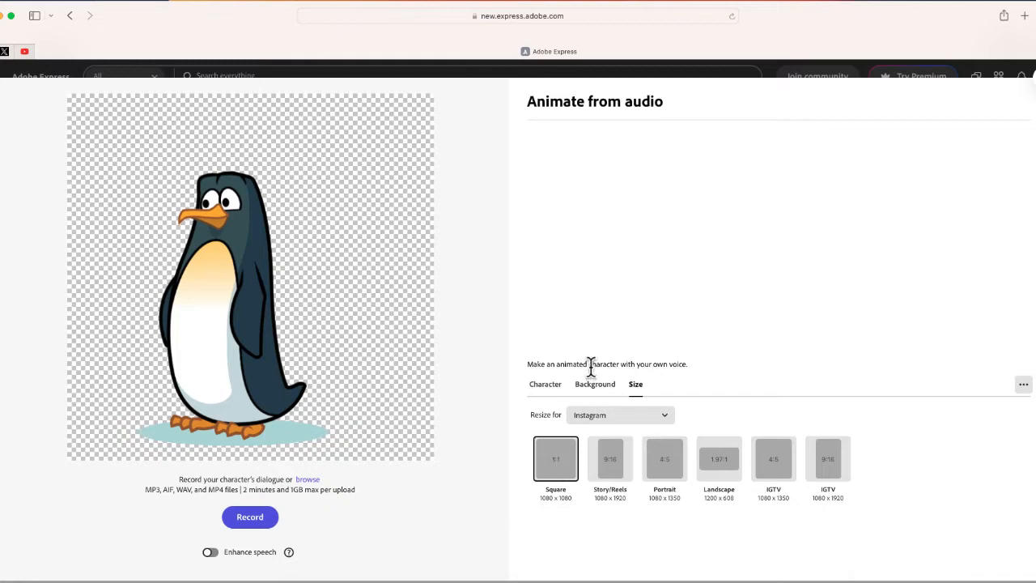
Step: Apply the Winter Season background behind the penguin
click(595, 384)
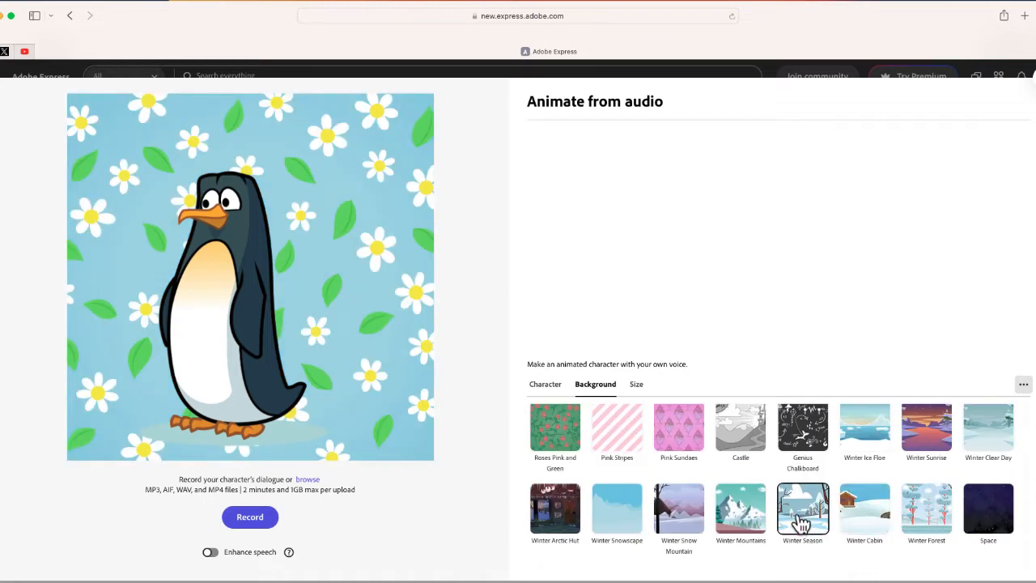
click(802, 508)
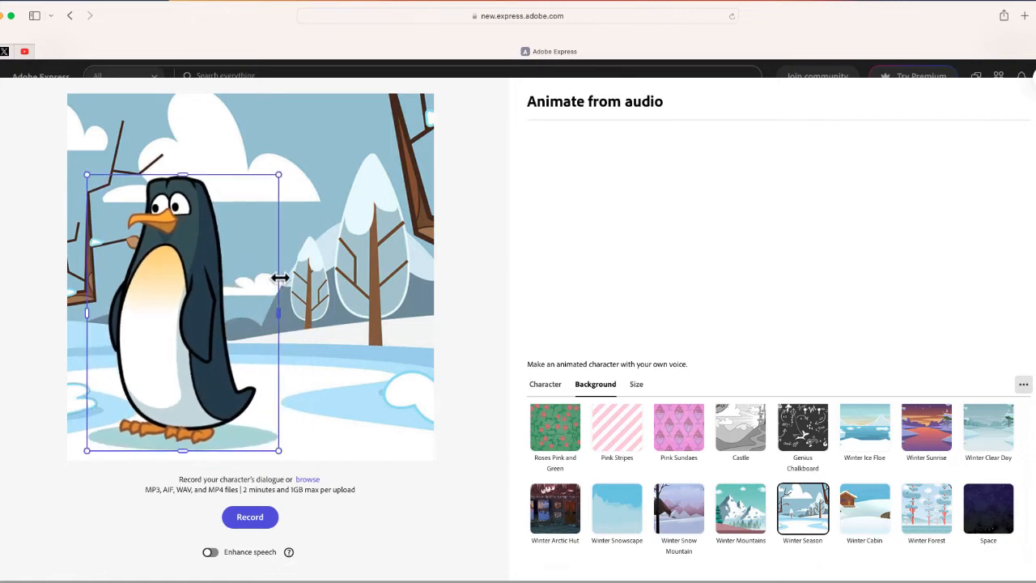
Step: Enlarge the penguin and move it toward the right edge of the winter scene
drag(277, 449, 166, 364)
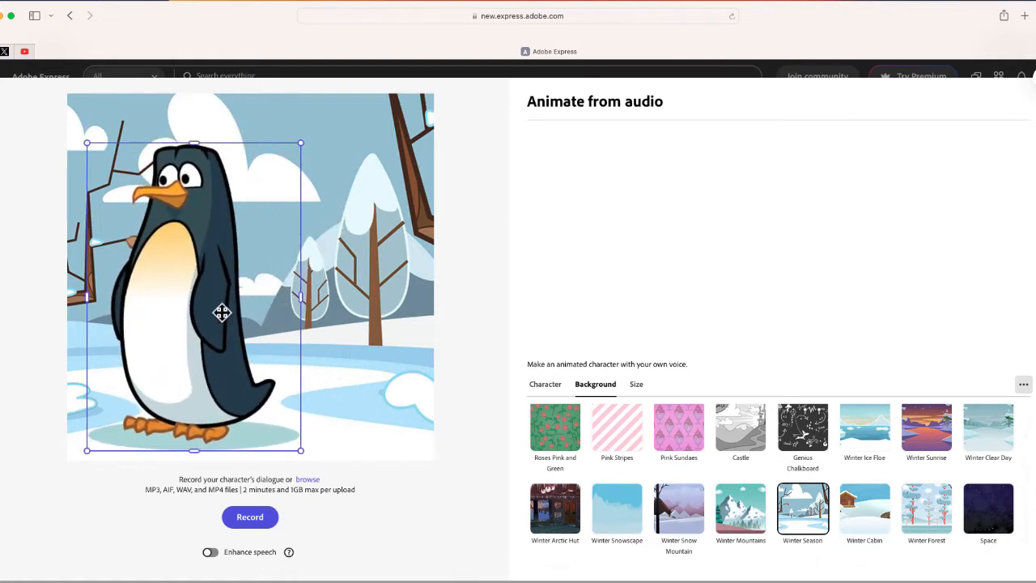
drag(223, 313, 348, 322)
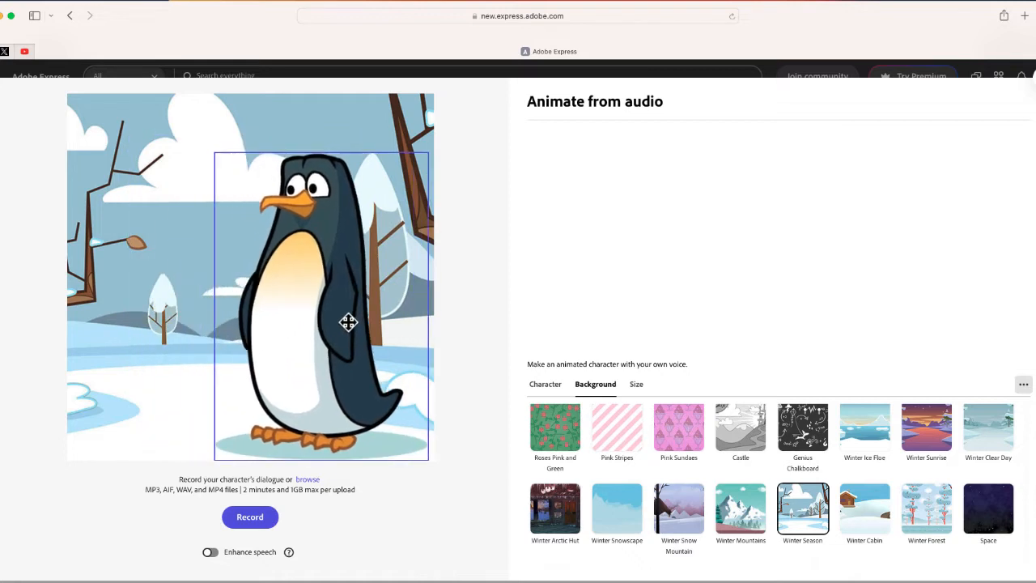
drag(322, 306, 348, 306)
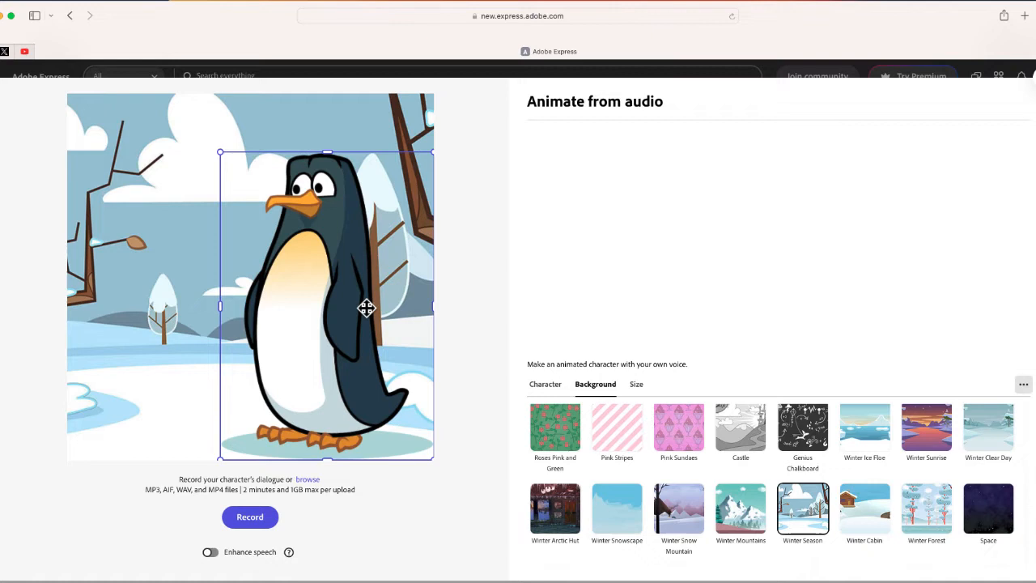
mouse_move(325, 453)
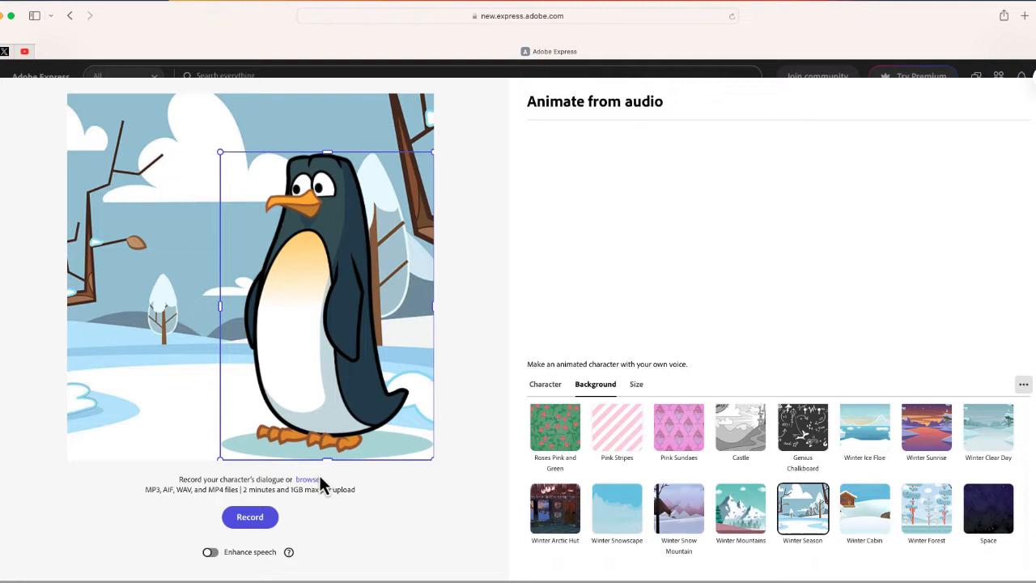
mouse_move(275, 518)
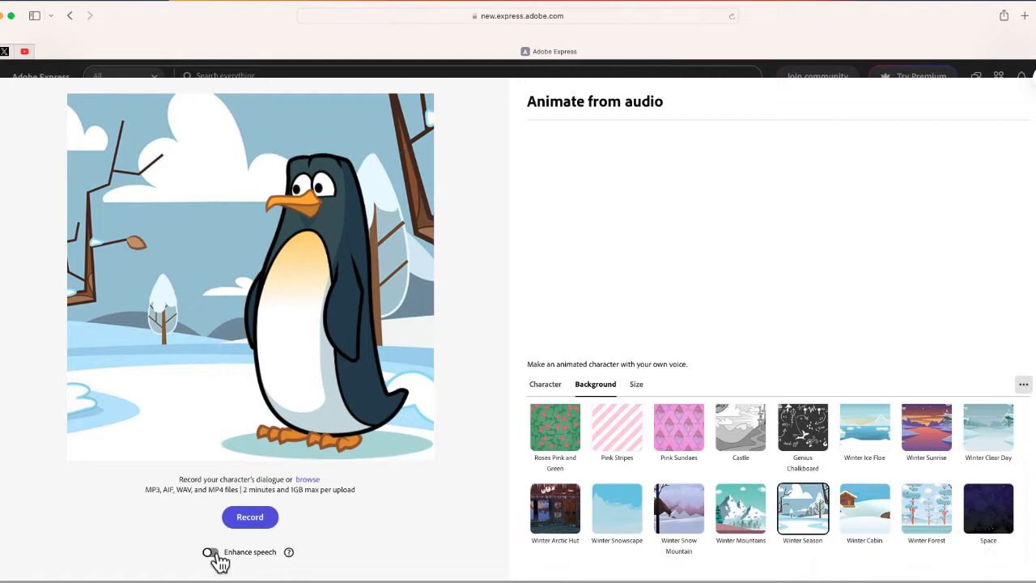
Step: Switch on the Enhance speech toggle below Record
click(211, 551)
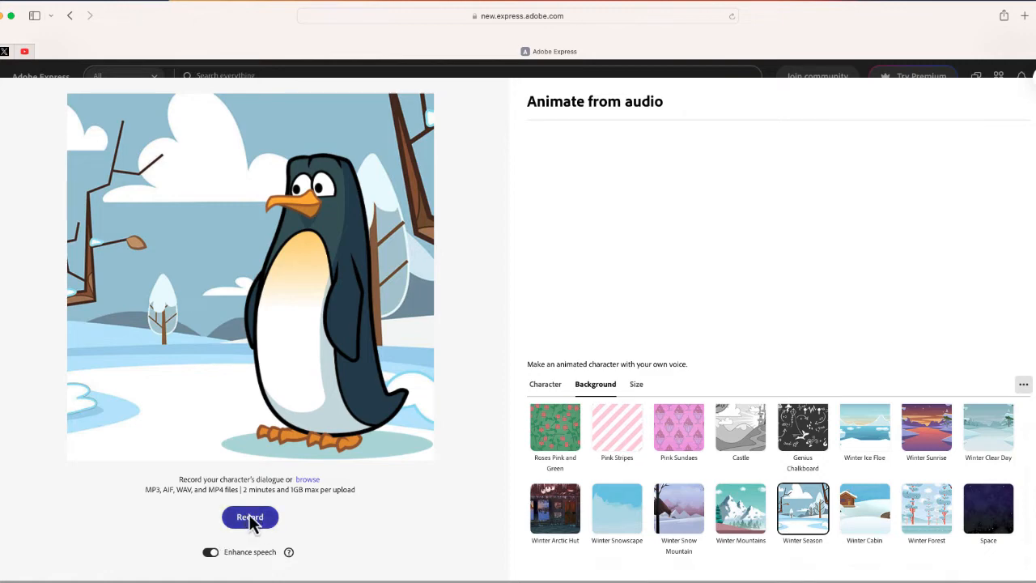
Step: Record a roughly 14-second voice clip, allowing microphone access in Safari
click(249, 517)
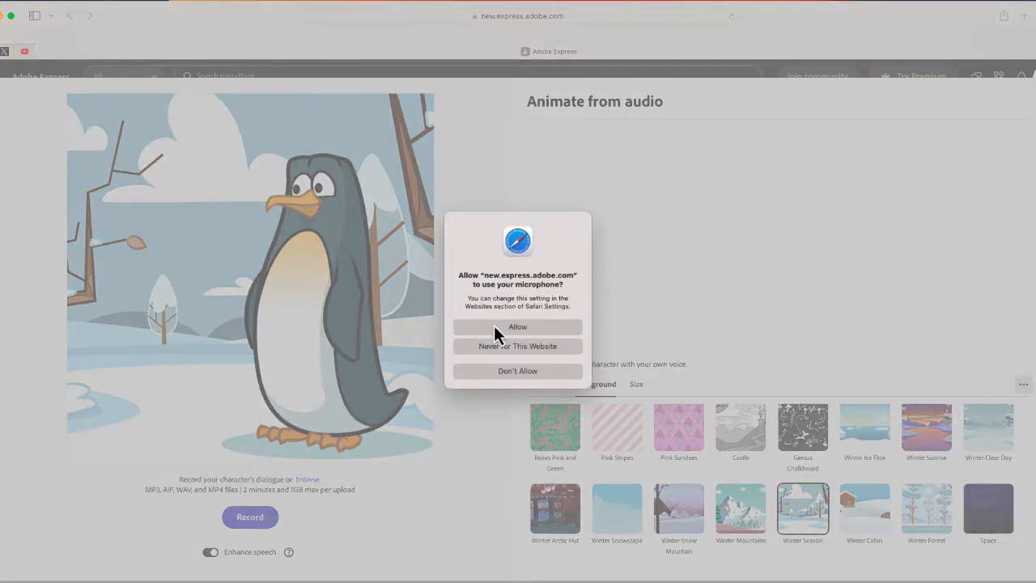
click(517, 327)
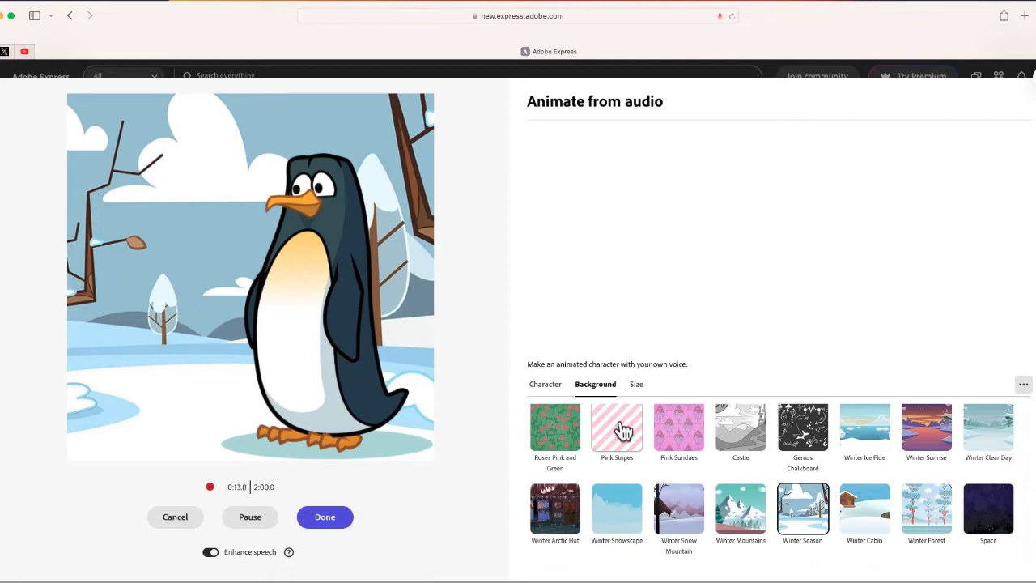
click(324, 516)
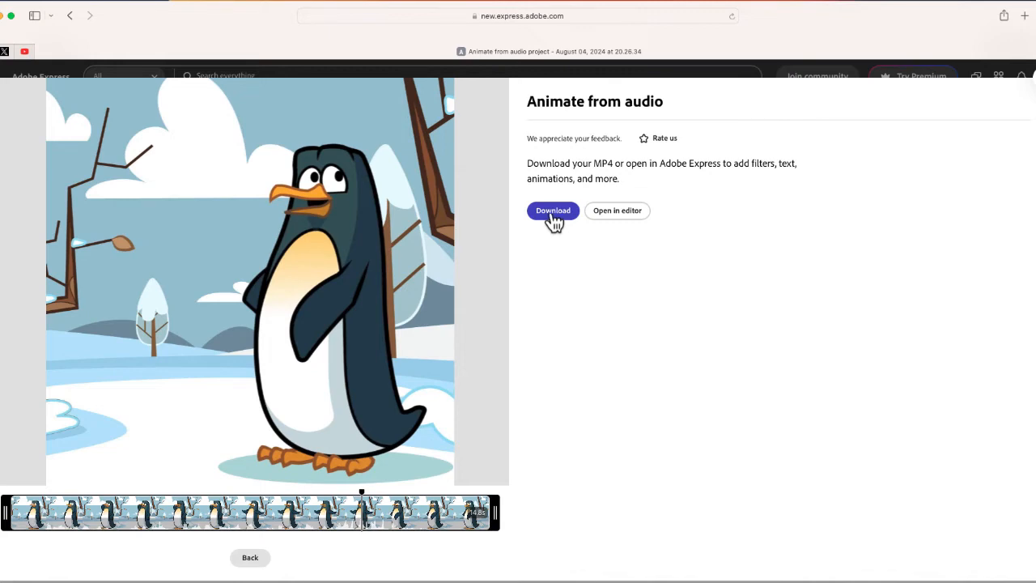
Step: Download the rendered penguin animation as MP4, permitting the Safari download
click(552, 210)
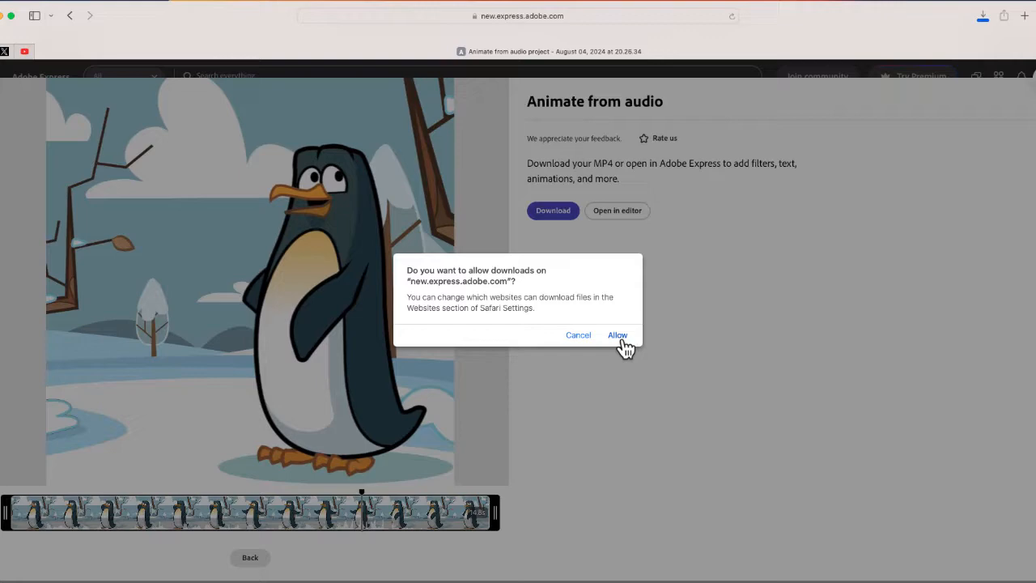
click(617, 335)
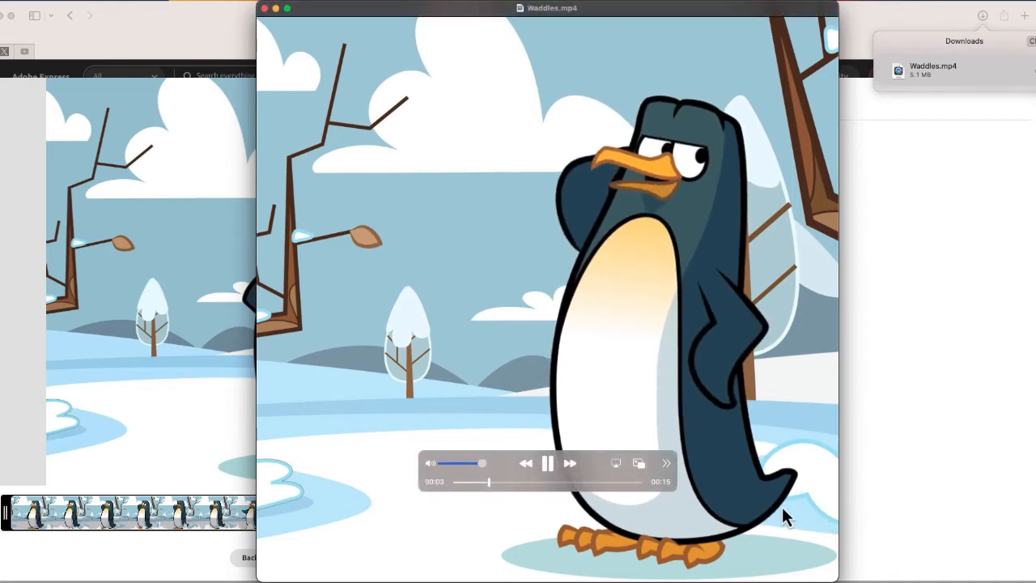
Step: Scrub Waddles.mp4 to its 15-second end and pause playback
drag(486, 482, 639, 481)
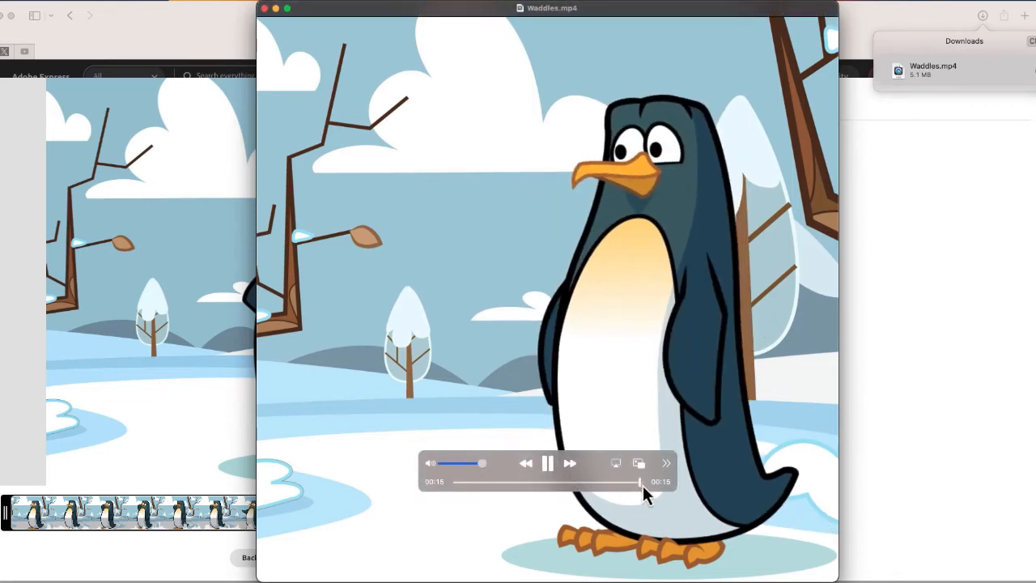
click(547, 463)
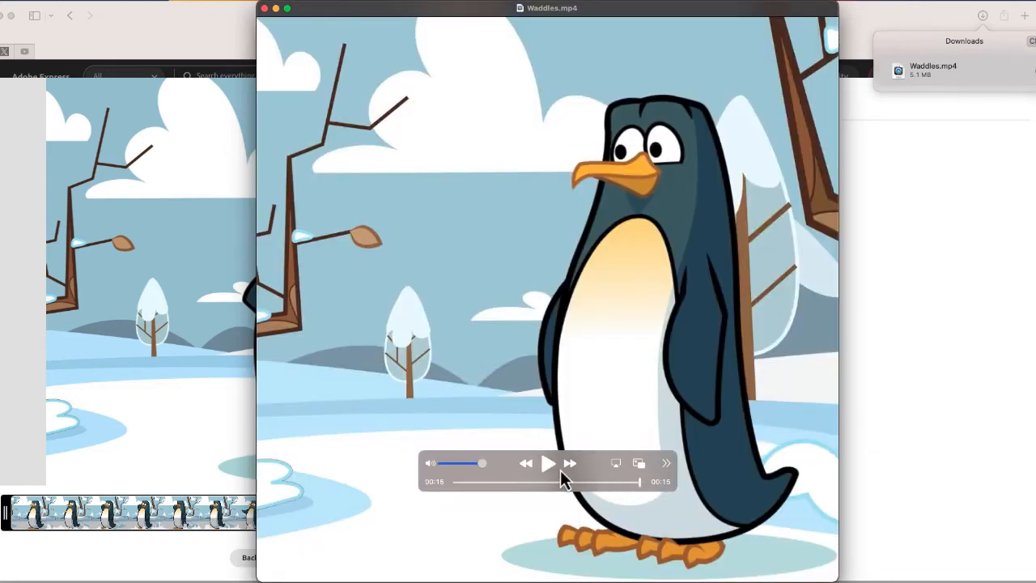
mouse_move(688, 429)
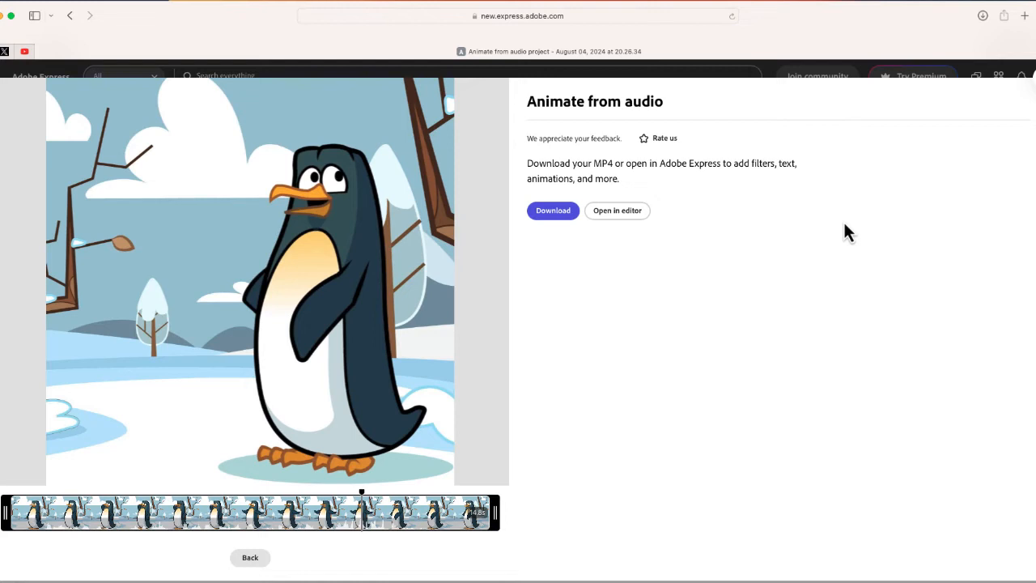
mouse_move(617, 211)
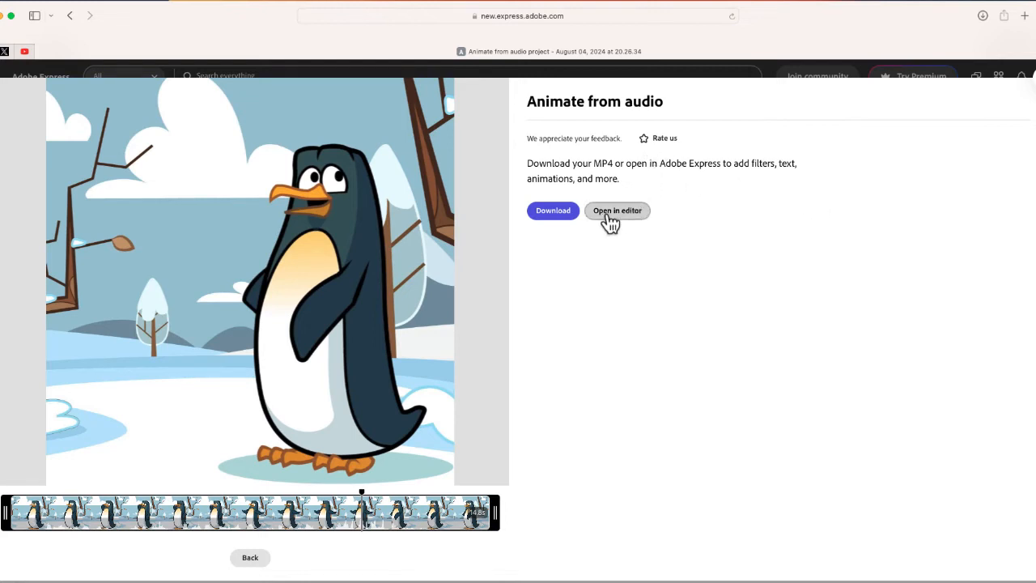
Step: Open the penguin animation in the full Adobe Express editor
click(616, 211)
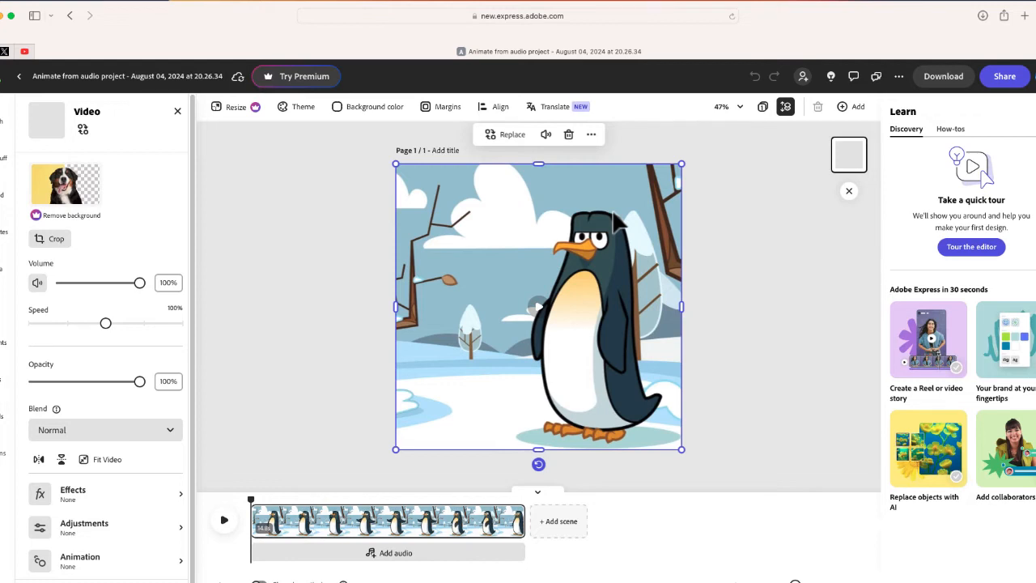
mouse_move(606, 217)
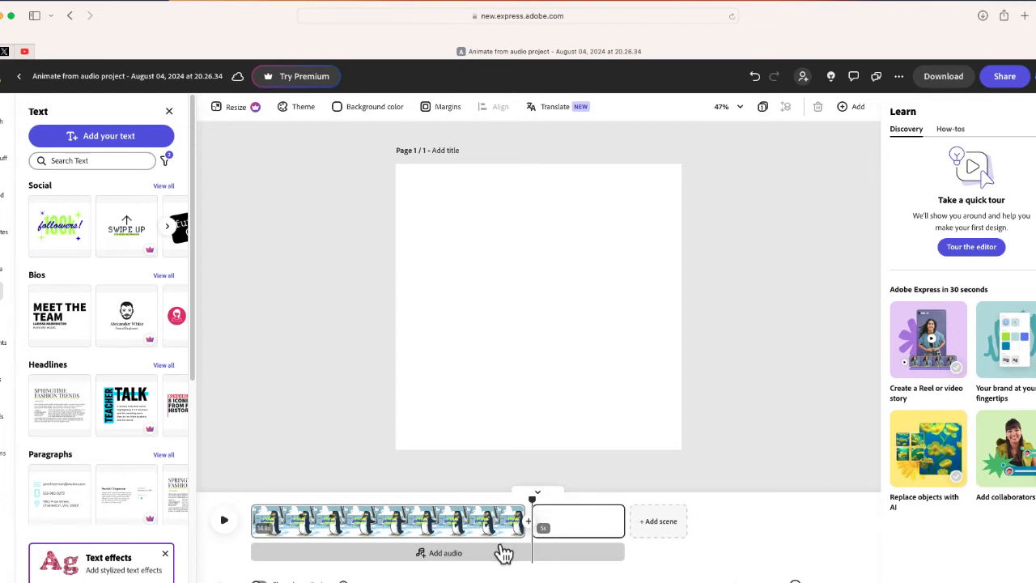
mouse_move(476, 509)
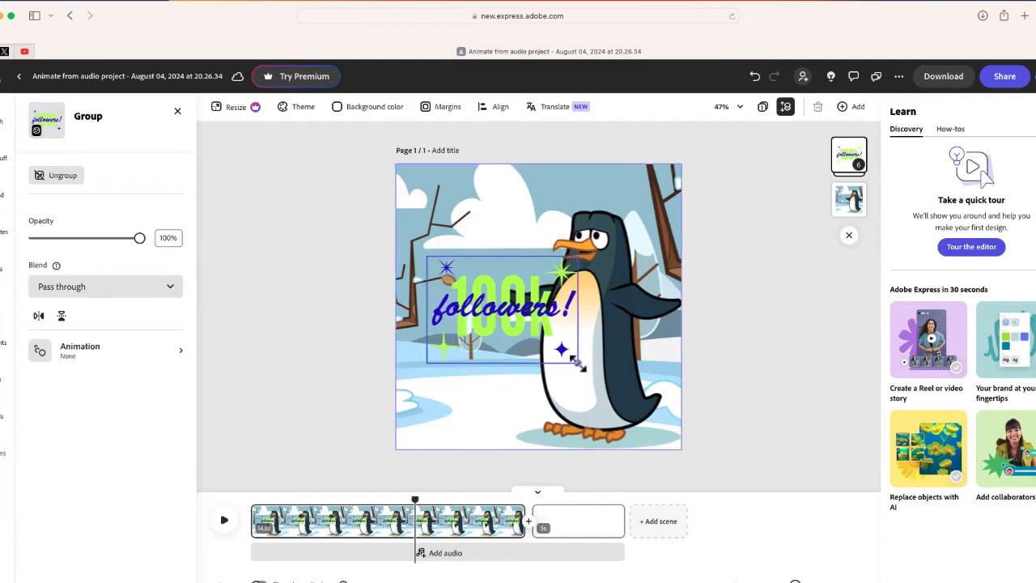
Step: Shrink the '100k followers!' graphic and place it in the upper-left sky
drag(502, 308, 470, 235)
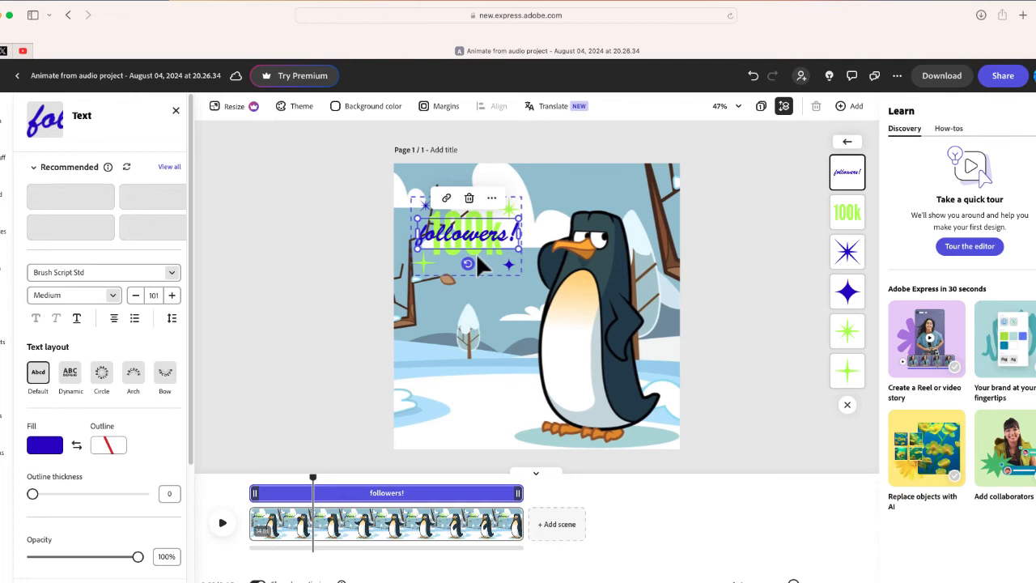
click(846, 212)
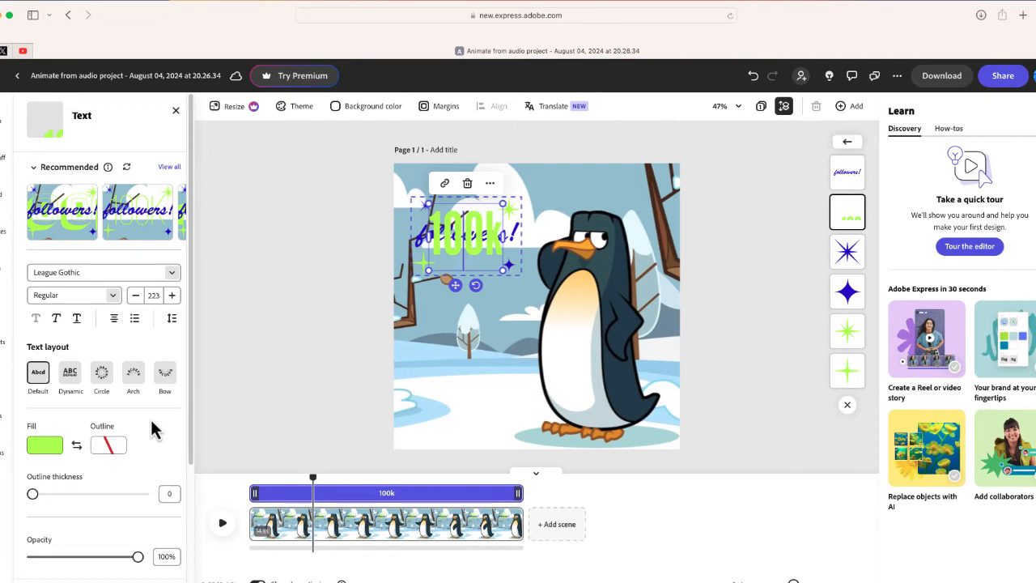
mouse_move(462, 271)
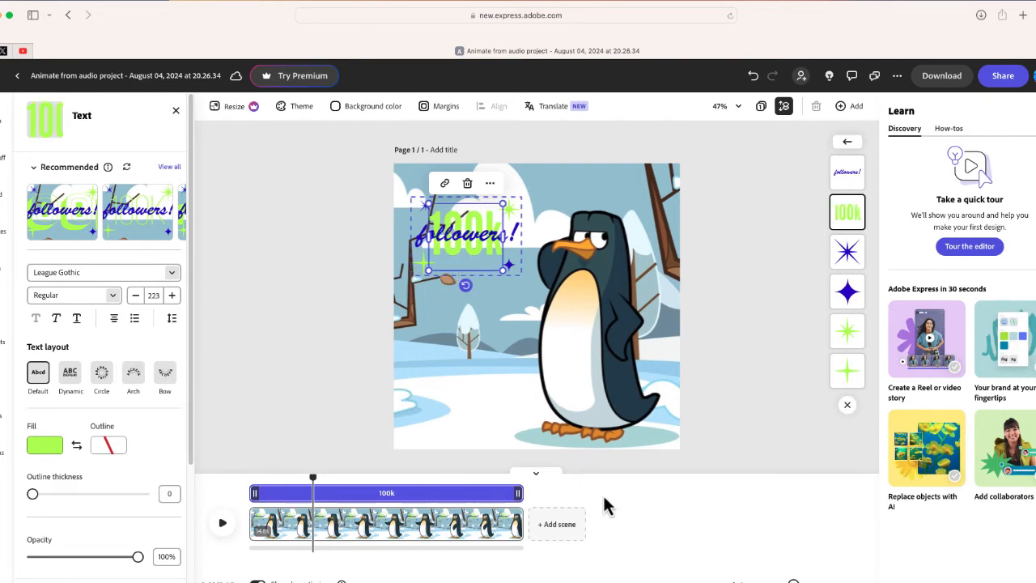
mouse_move(470, 287)
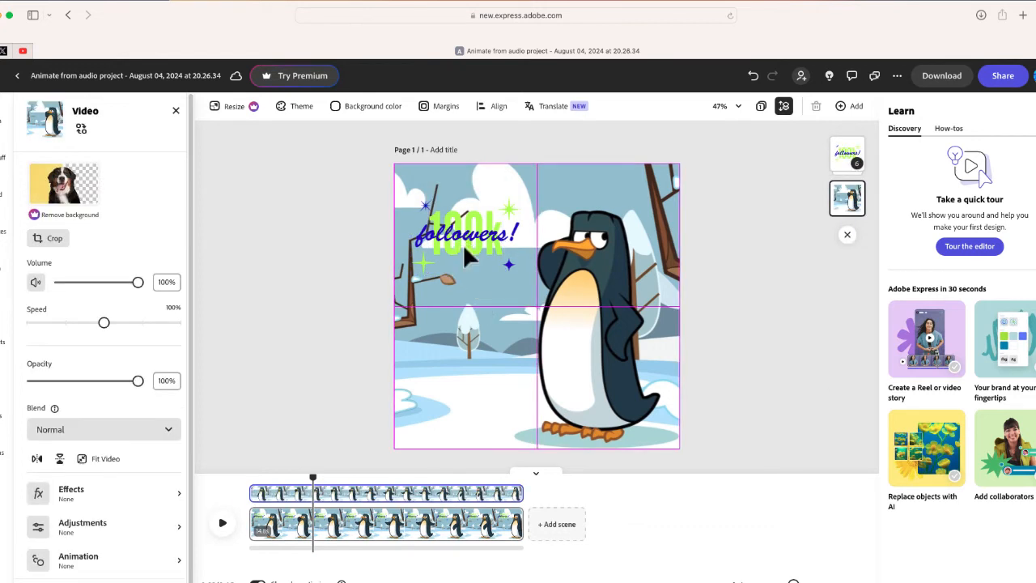
click(465, 235)
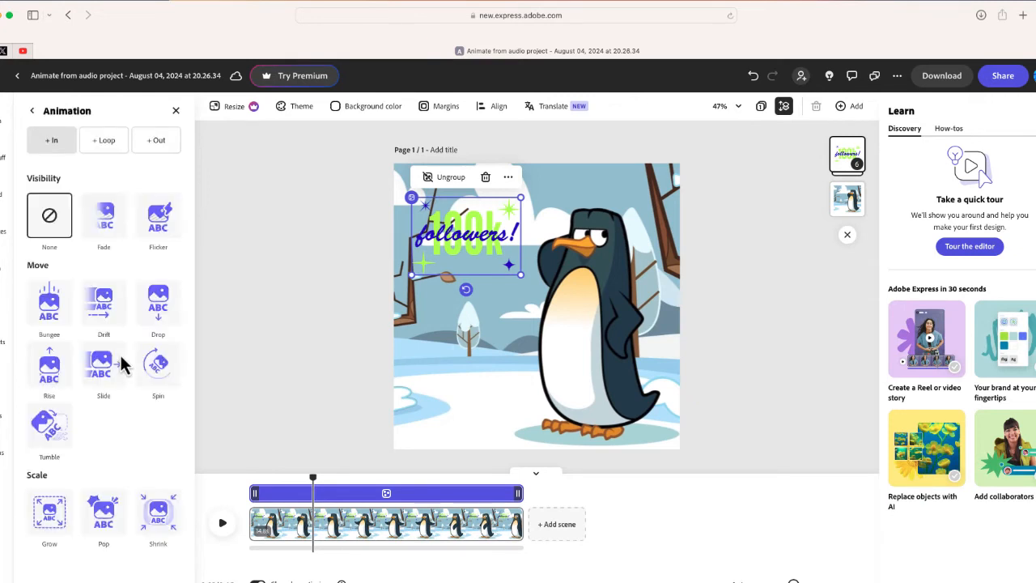
mouse_move(88, 399)
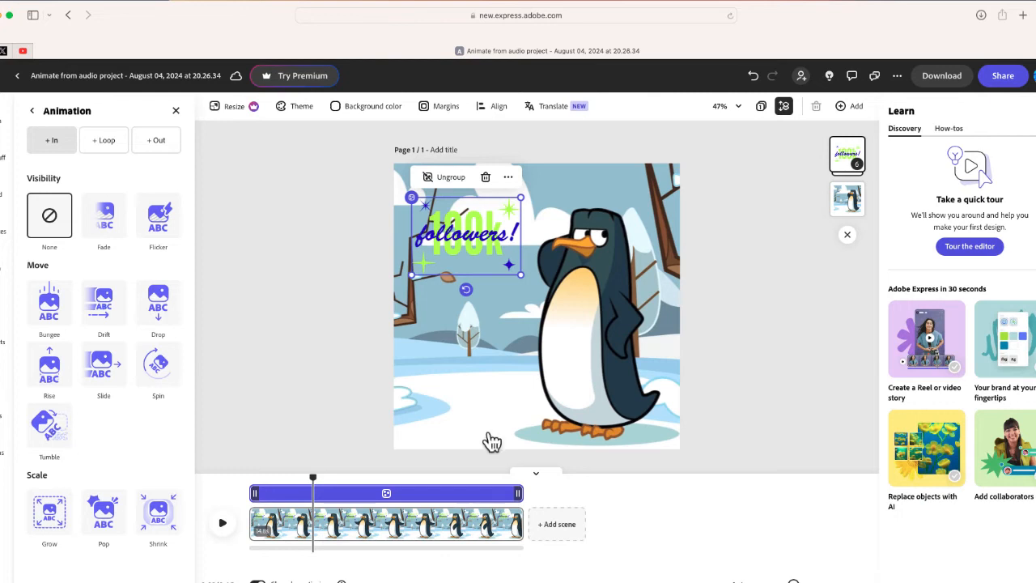
click(50, 424)
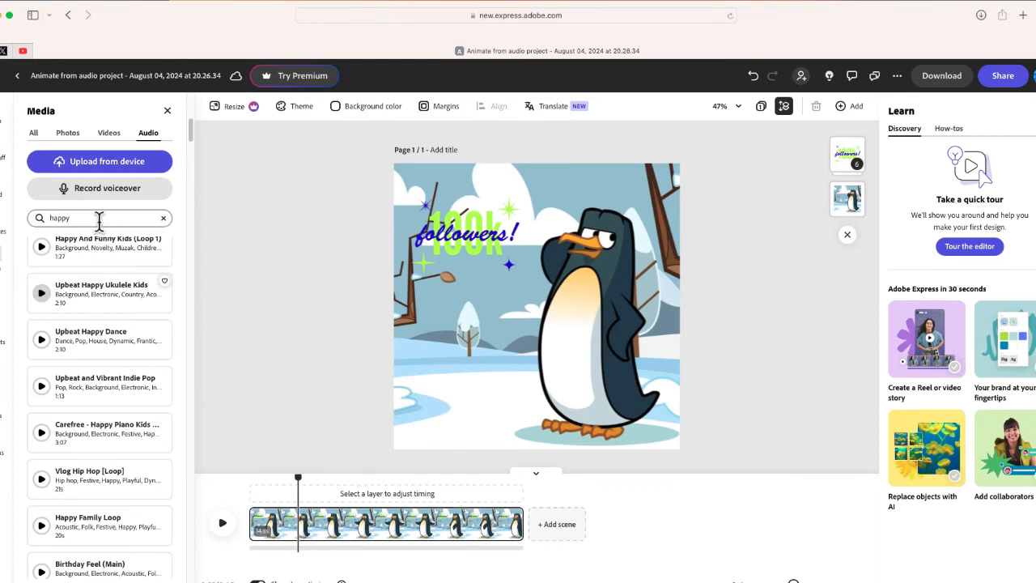
Step: Search audio for 'happy', preview Beat Bright, and add Happy Family Loop
click(97, 218)
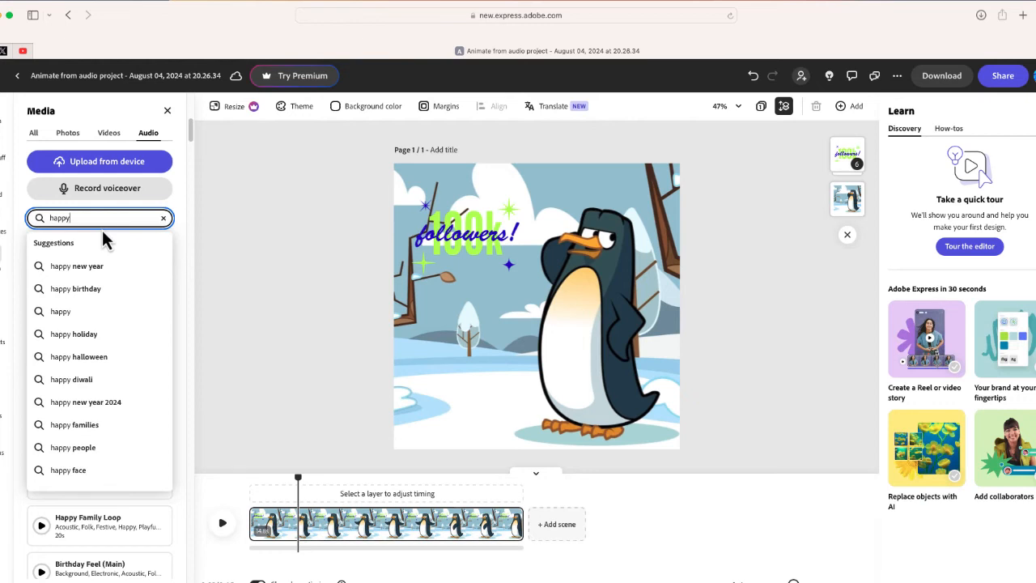
mouse_move(144, 265)
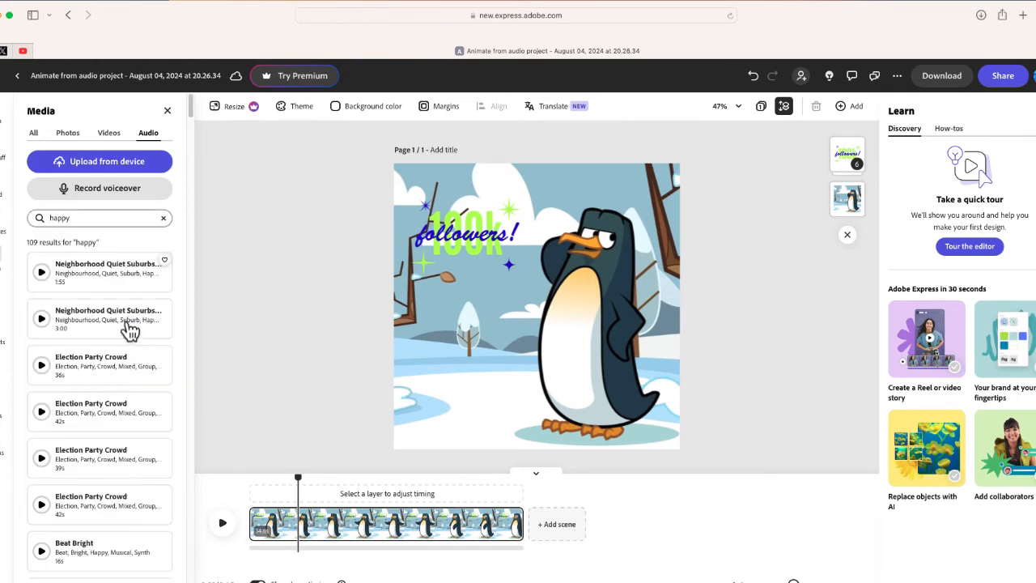
scroll(down, 3)
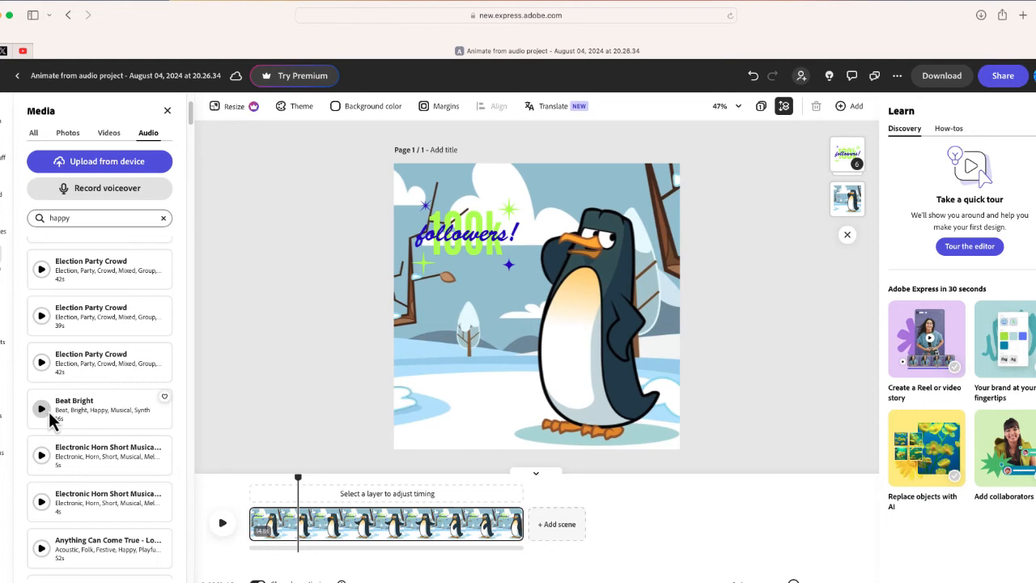
click(42, 408)
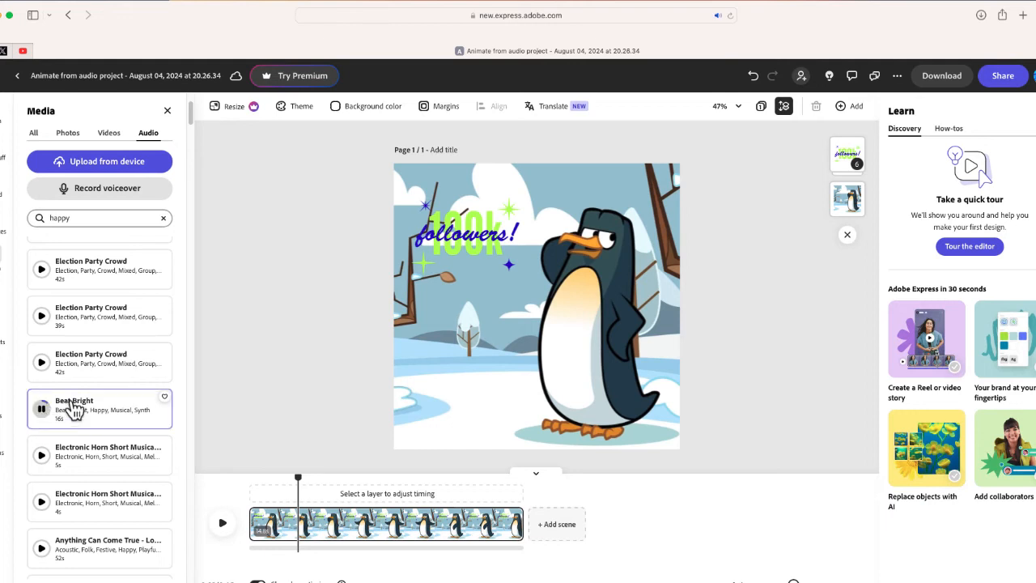
mouse_move(49, 455)
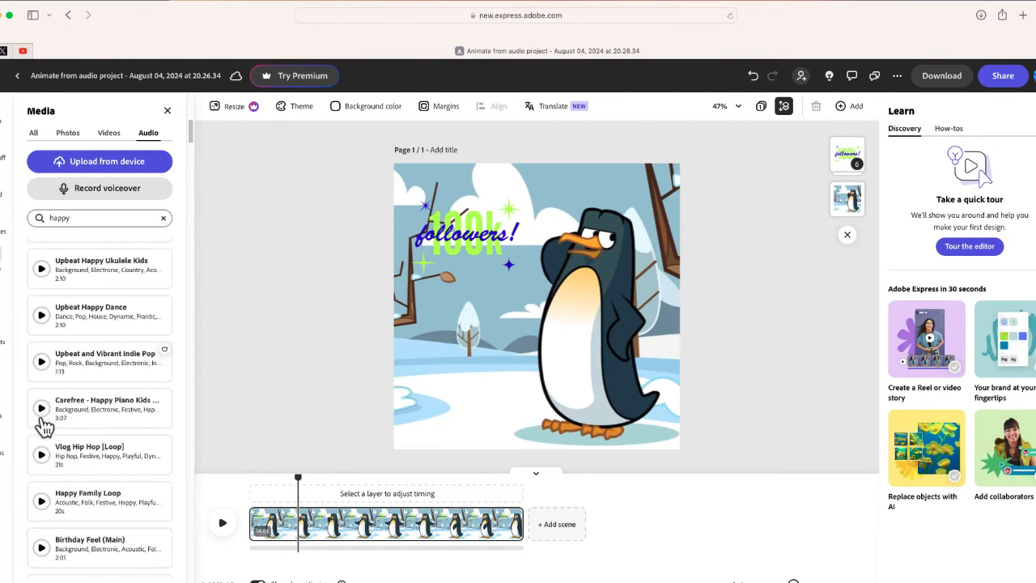
mouse_move(53, 381)
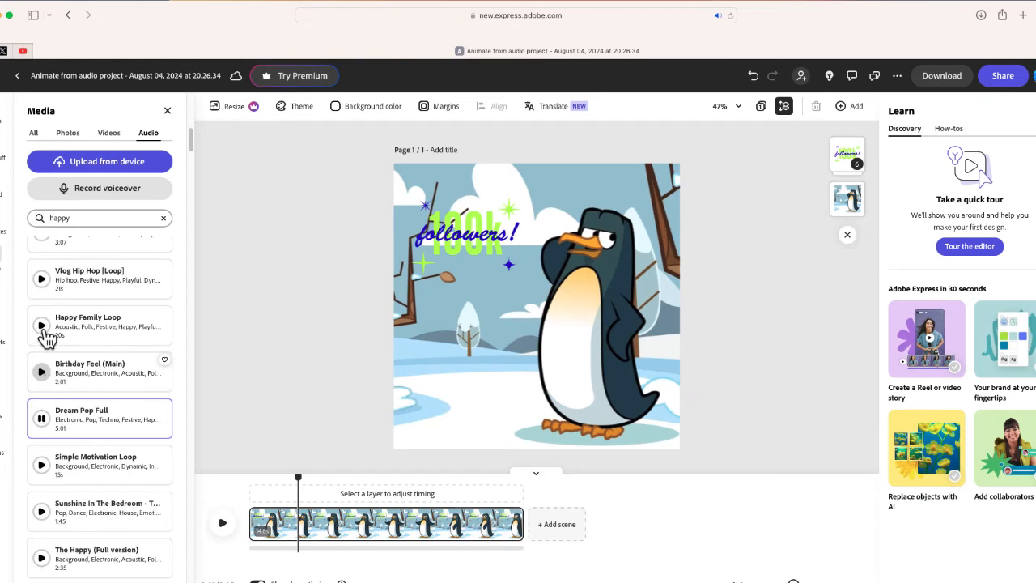
click(41, 325)
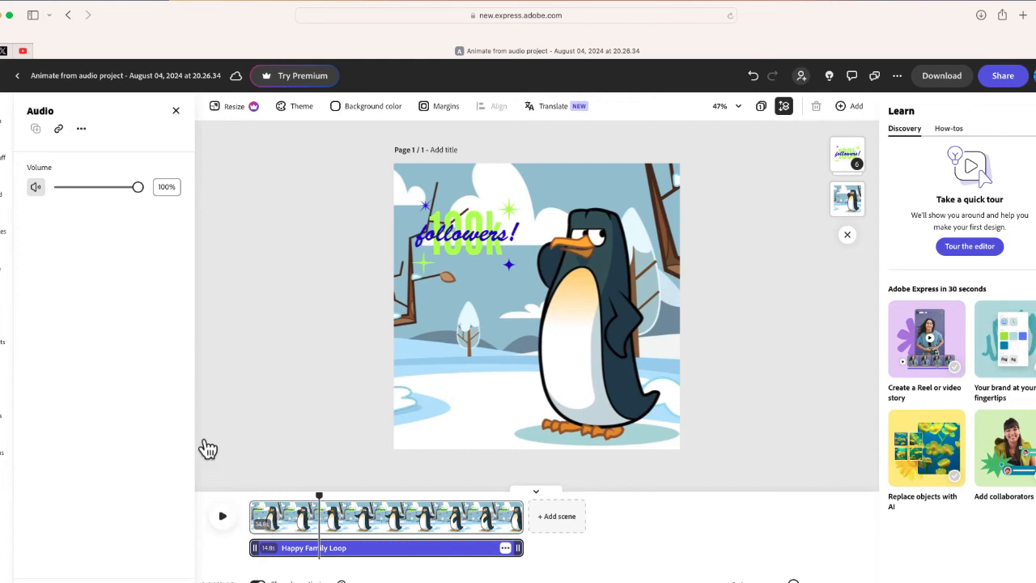
Step: Play back the video and lower the music volume to 65%
click(223, 515)
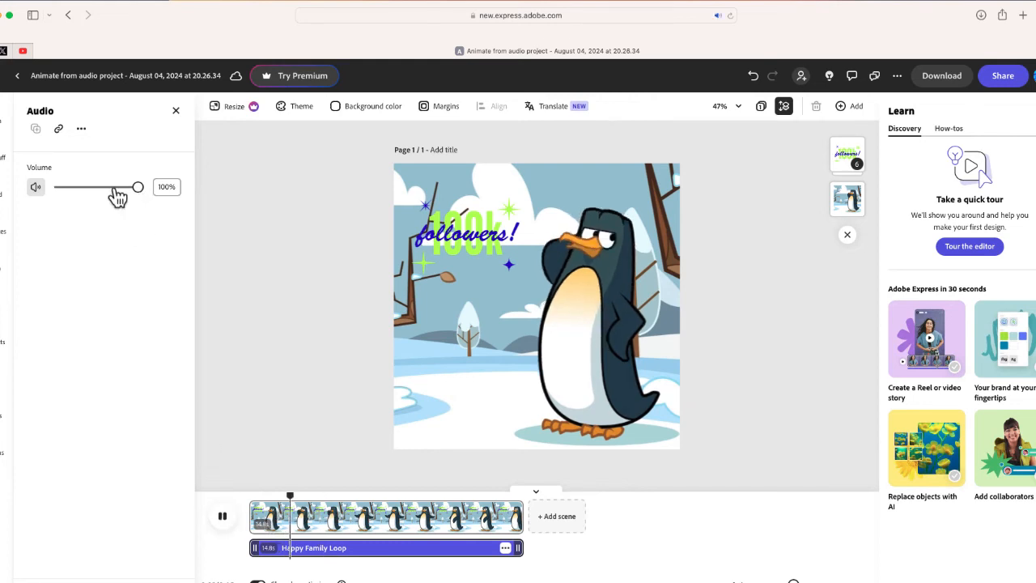
drag(138, 187, 111, 187)
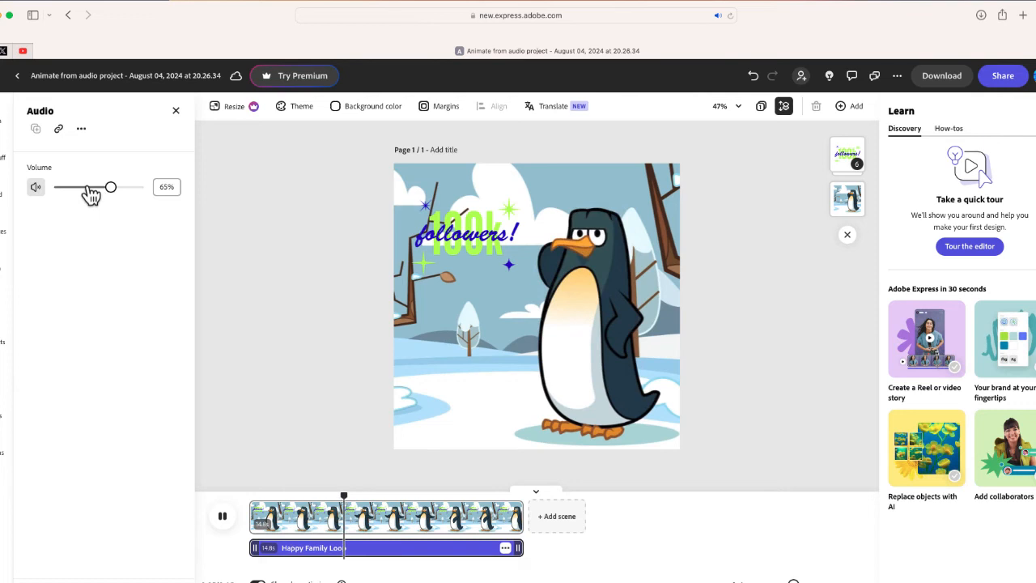
mouse_move(81, 197)
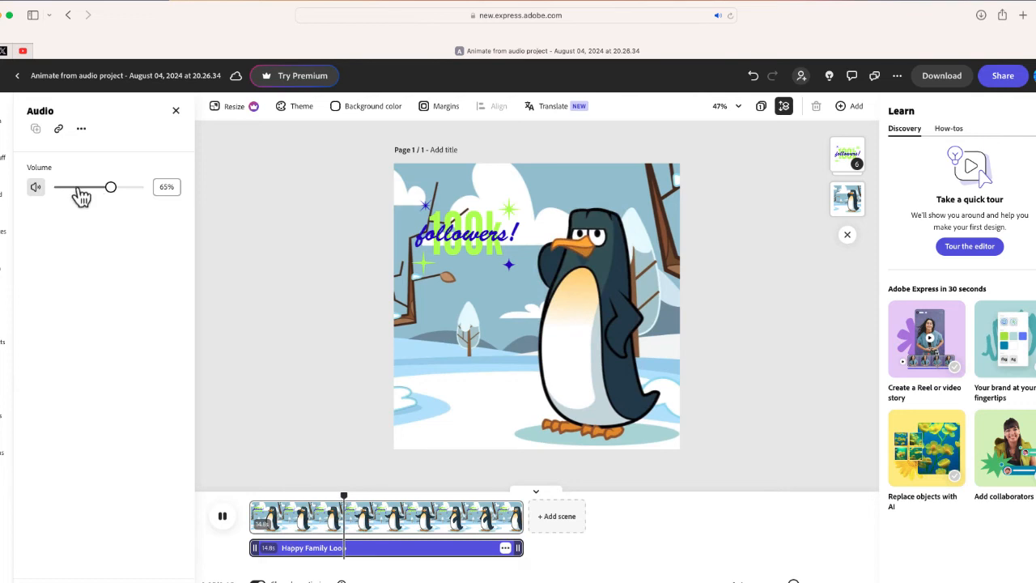
drag(111, 187, 78, 187)
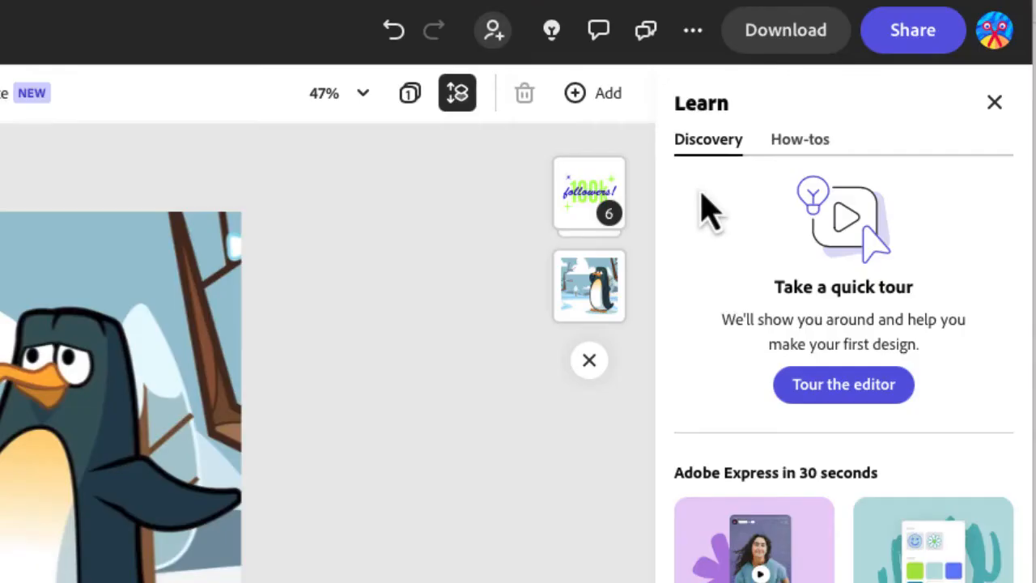
mouse_move(785, 65)
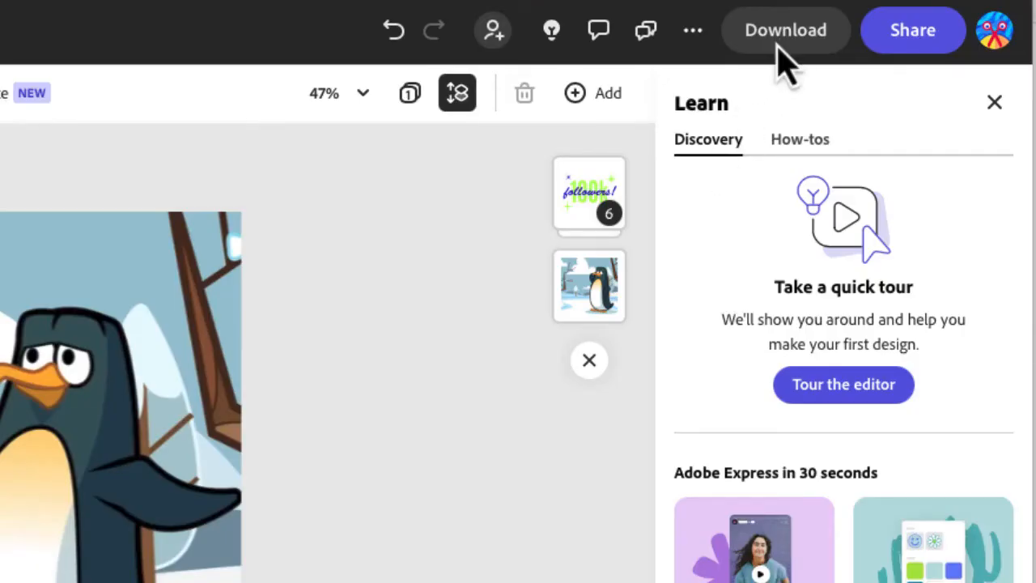
Step: Download the finished penguin video
click(784, 30)
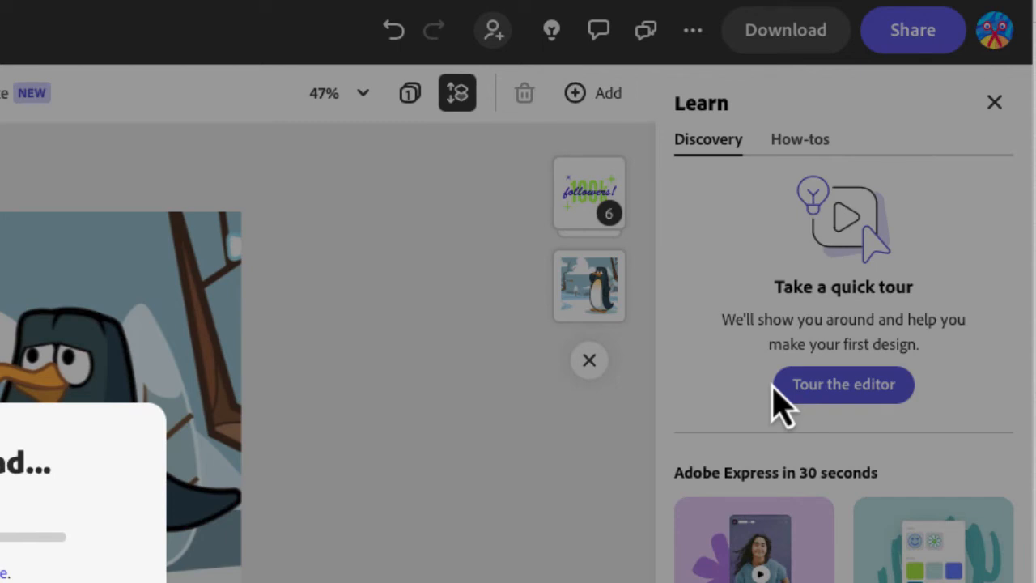
click(784, 30)
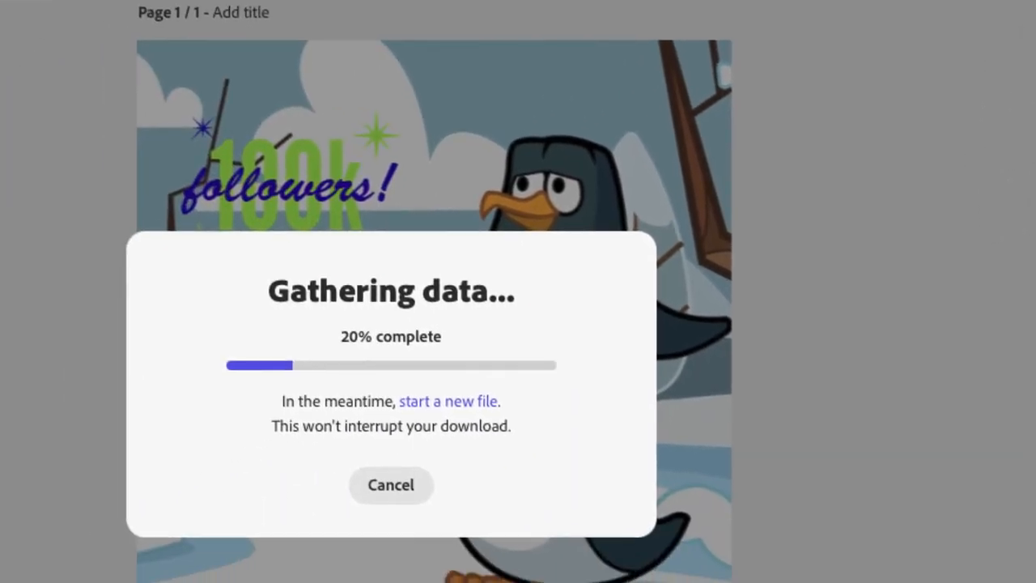